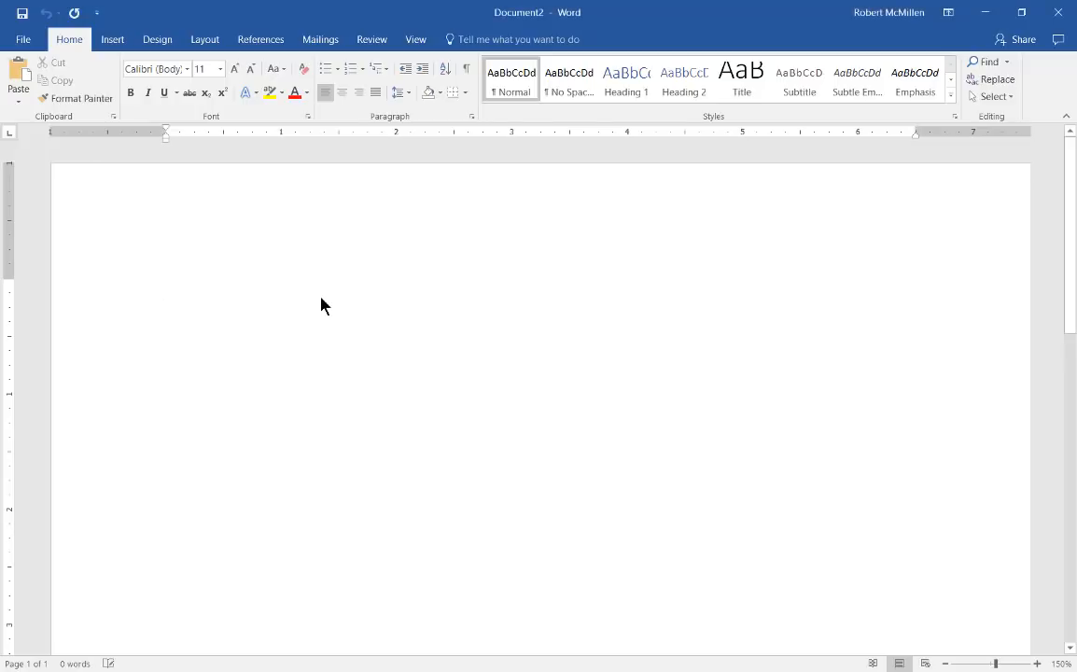
Open the References tab's Table of Contents gallery on the blank page.
click(166, 288)
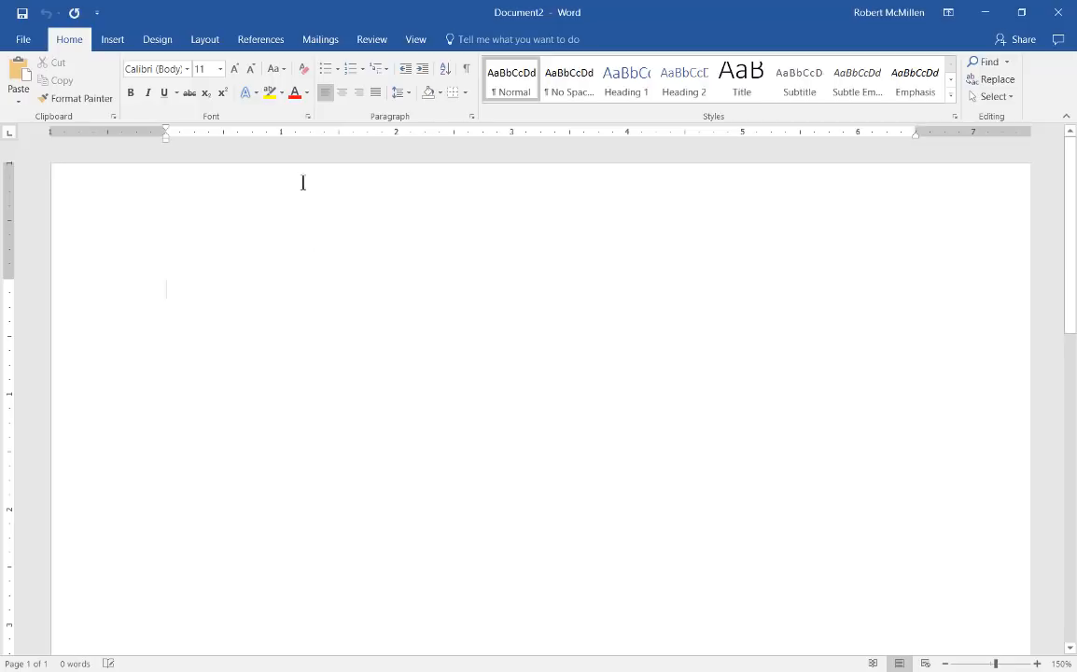
click(260, 39)
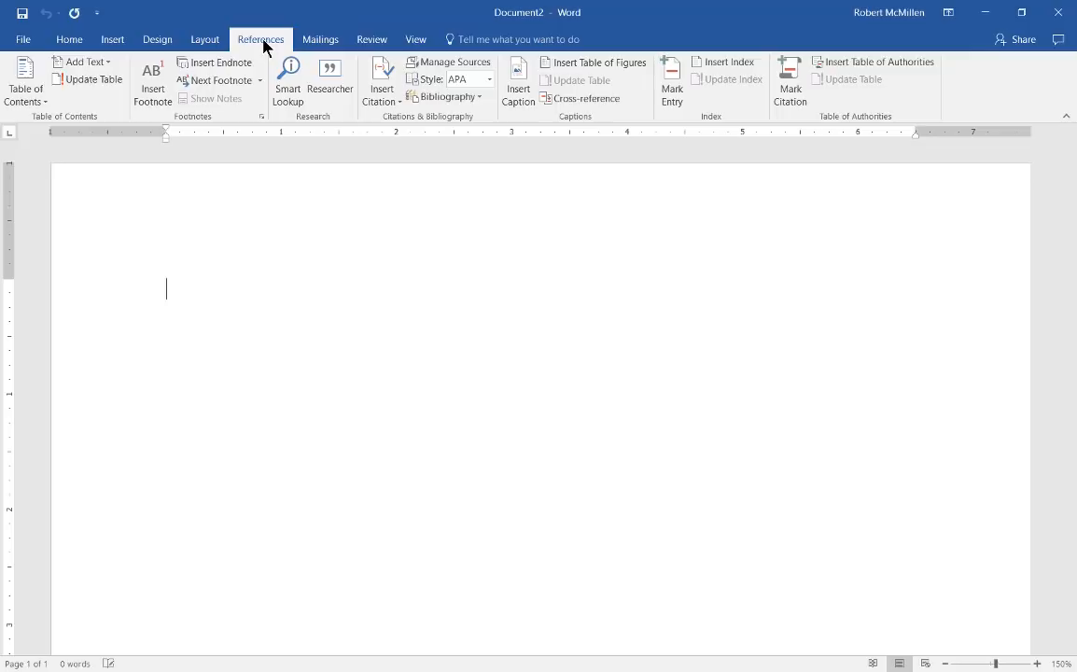
mouse_move(26, 84)
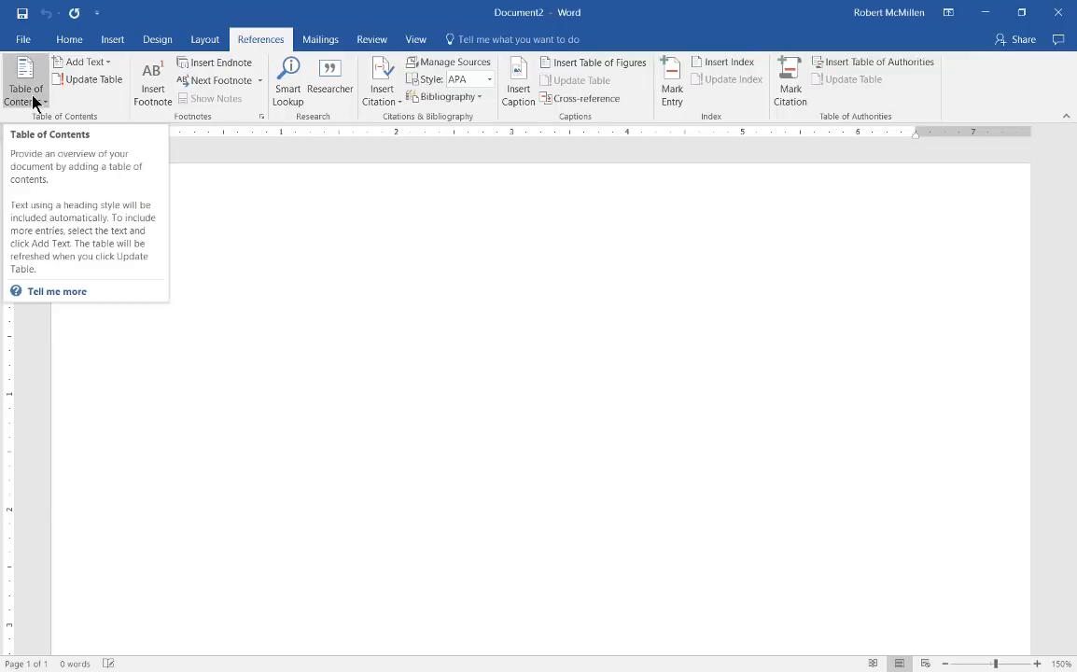
click(25, 85)
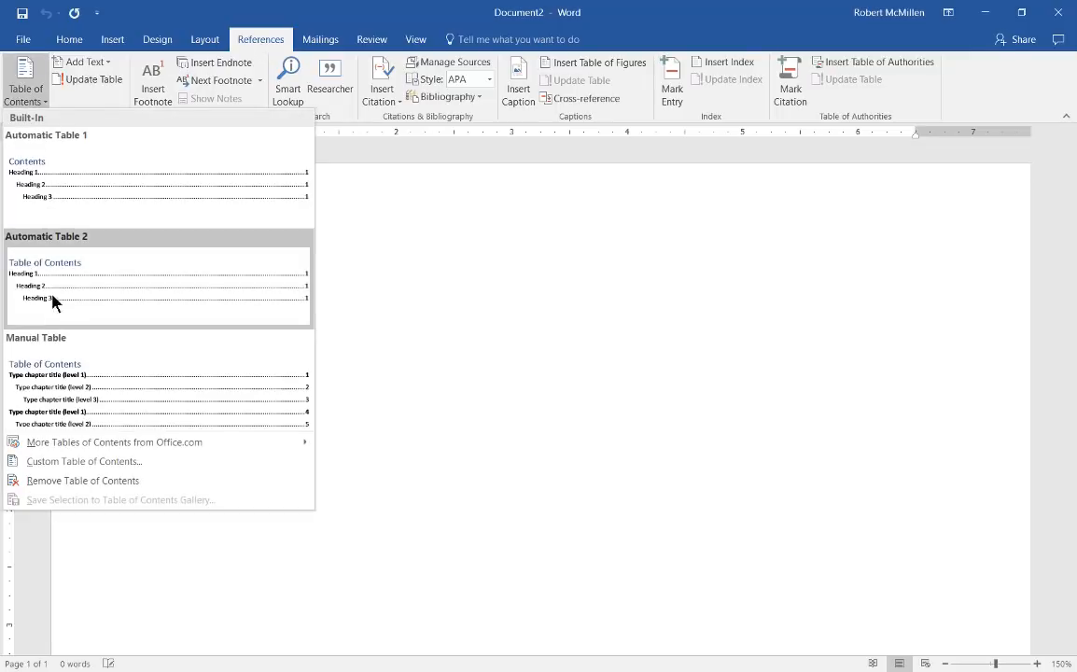
mouse_move(119, 364)
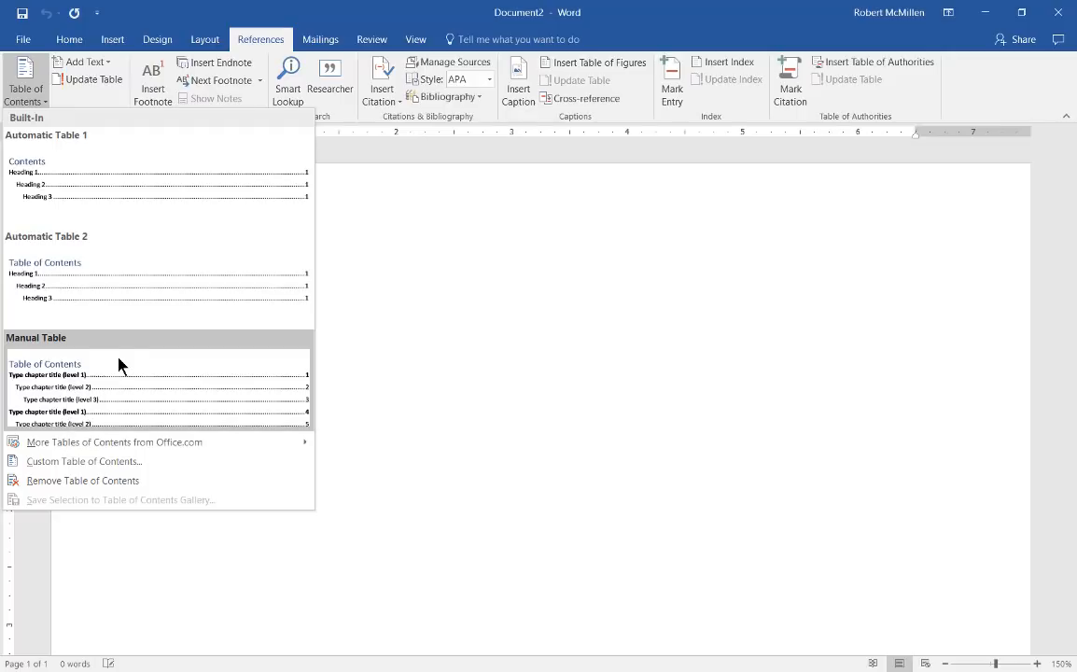
mouse_move(138, 364)
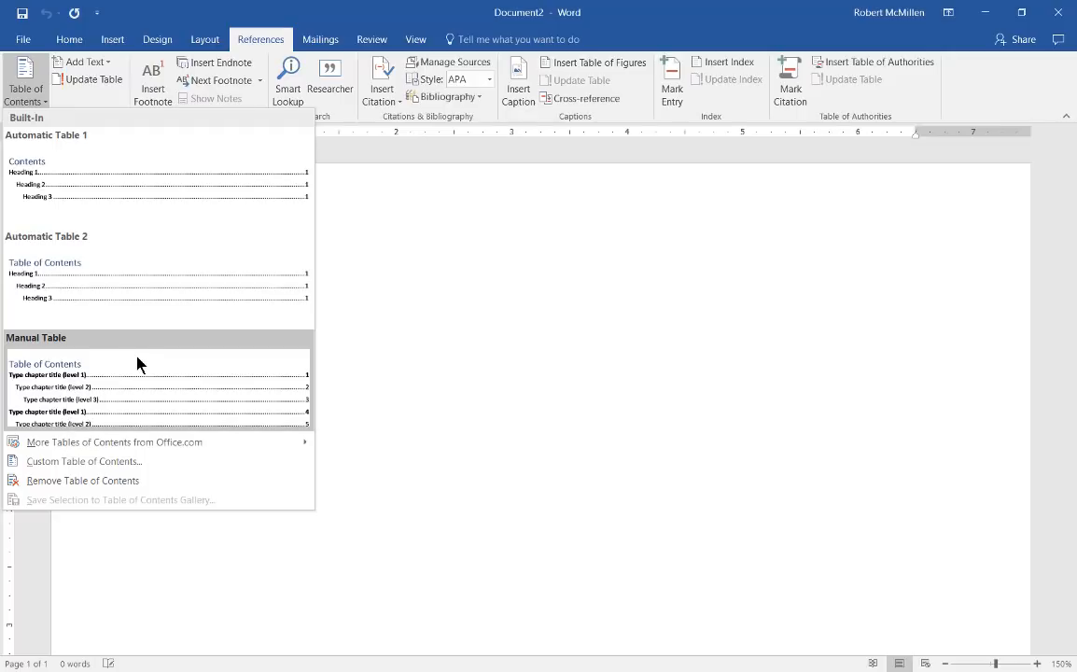
mouse_move(115, 441)
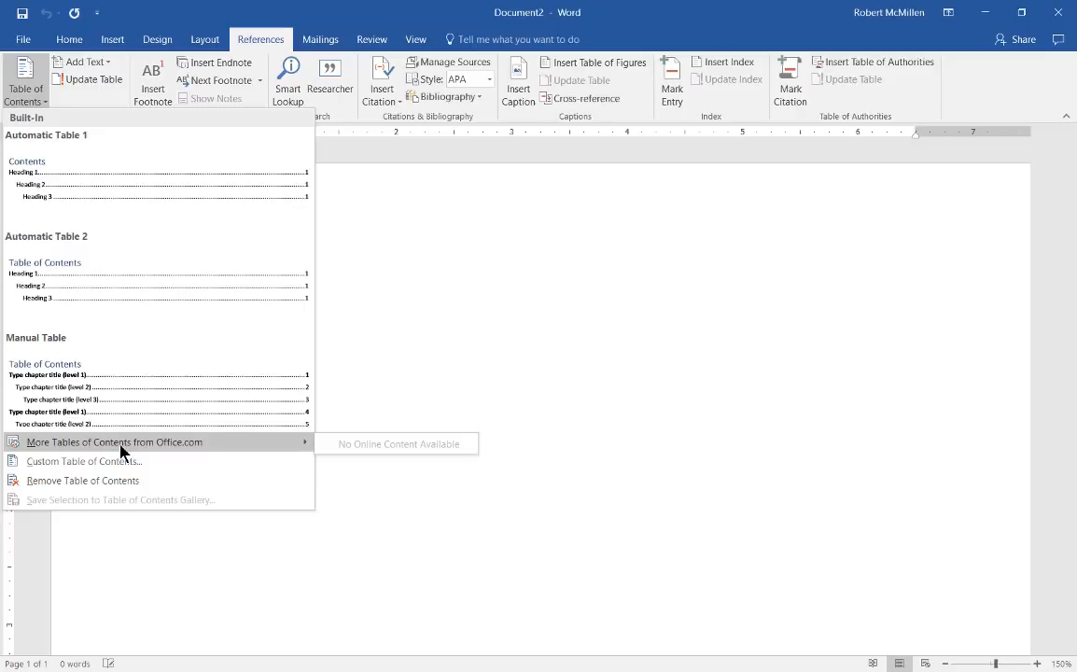
mouse_move(126, 415)
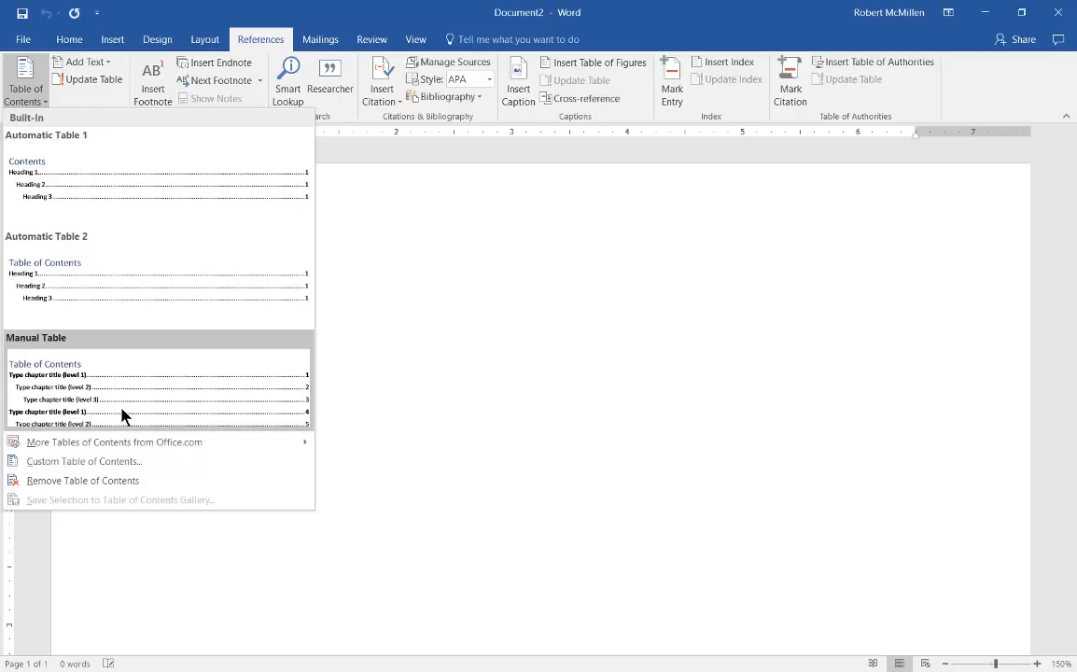
mouse_move(114, 442)
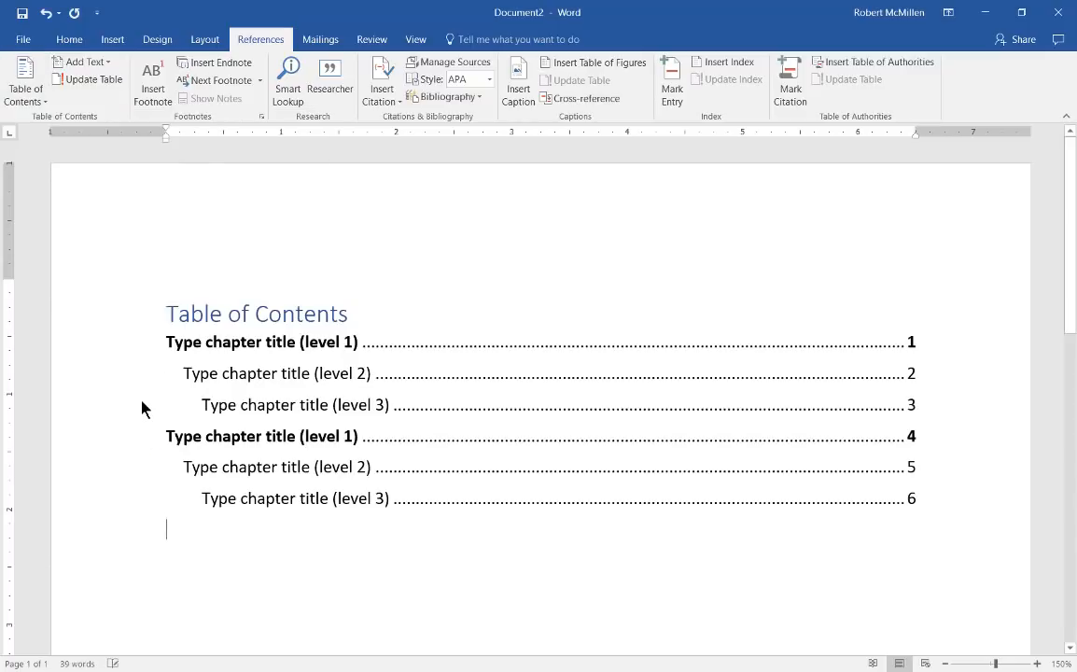
click(429, 324)
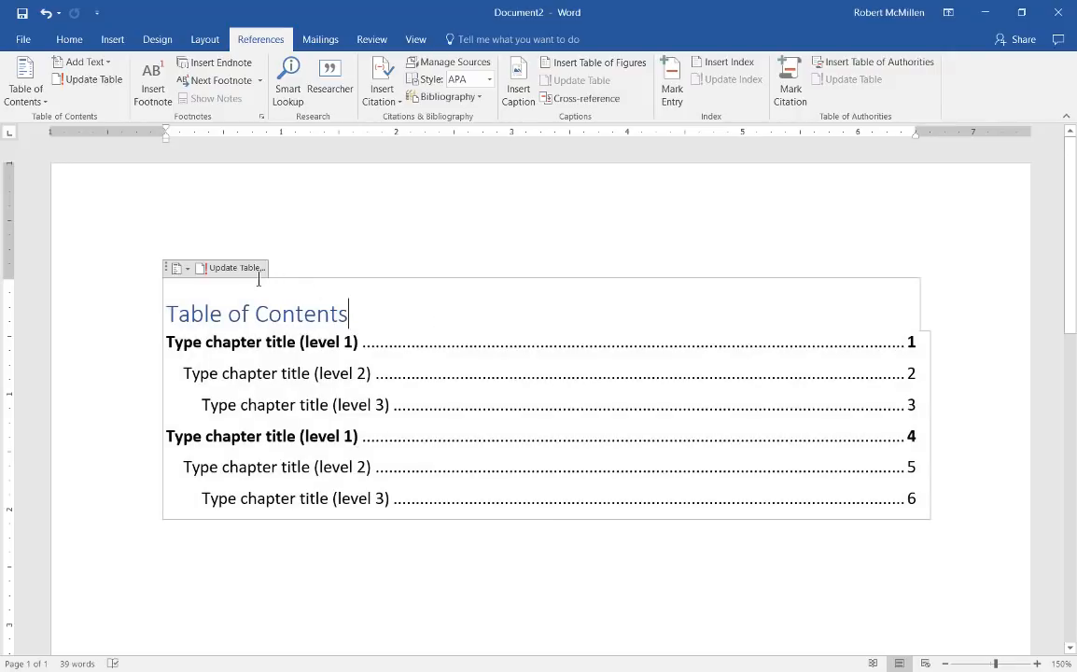
click(181, 268)
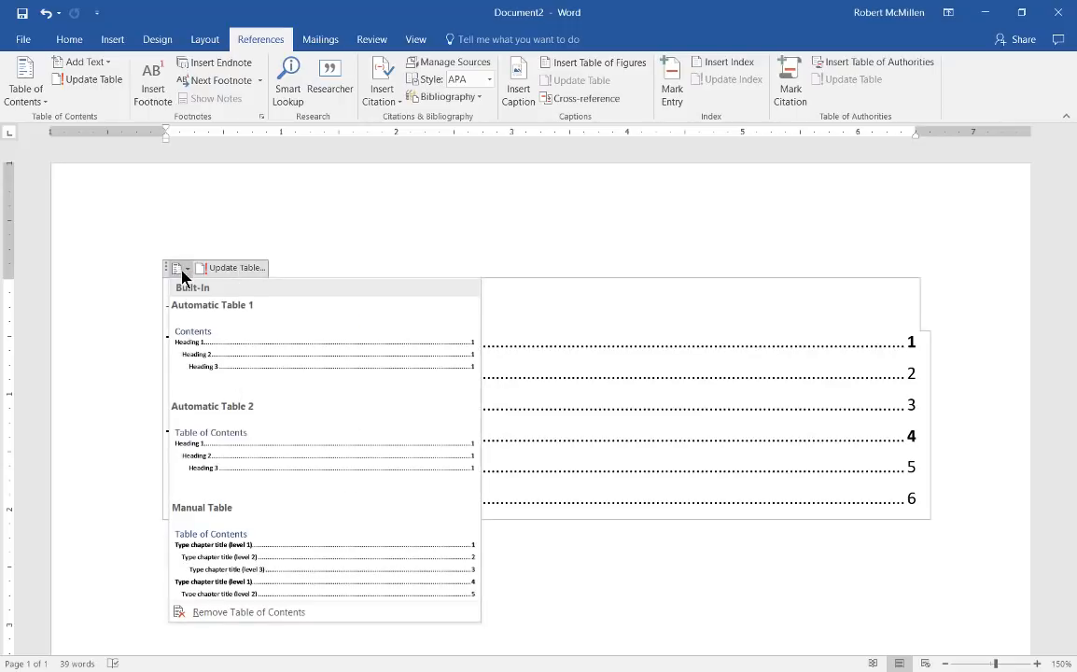
mouse_move(215, 582)
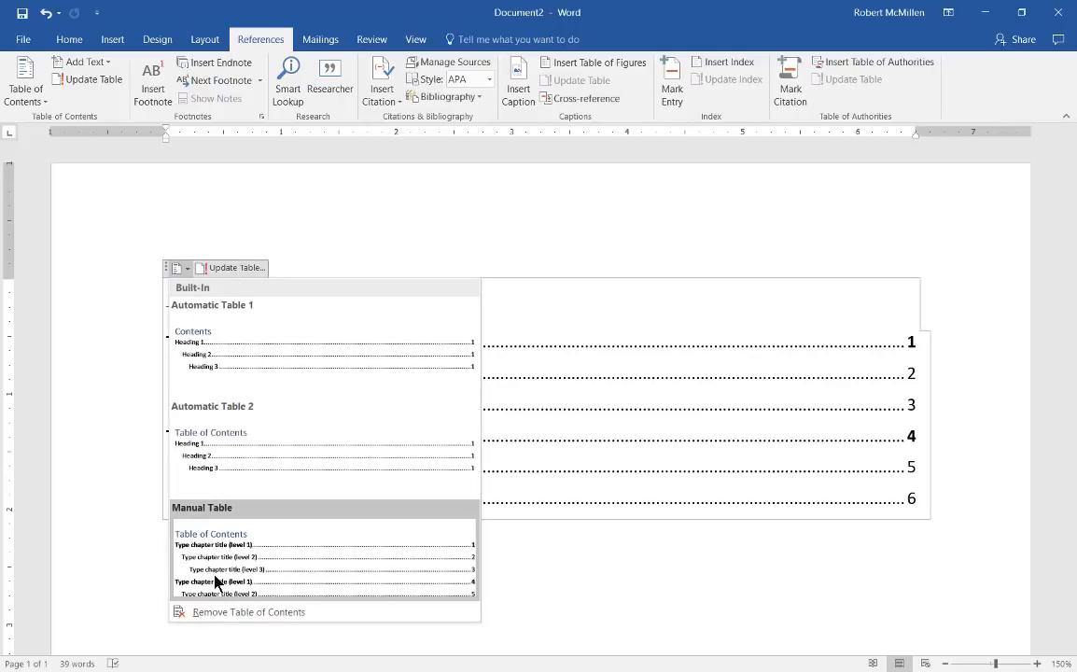
mouse_move(345, 567)
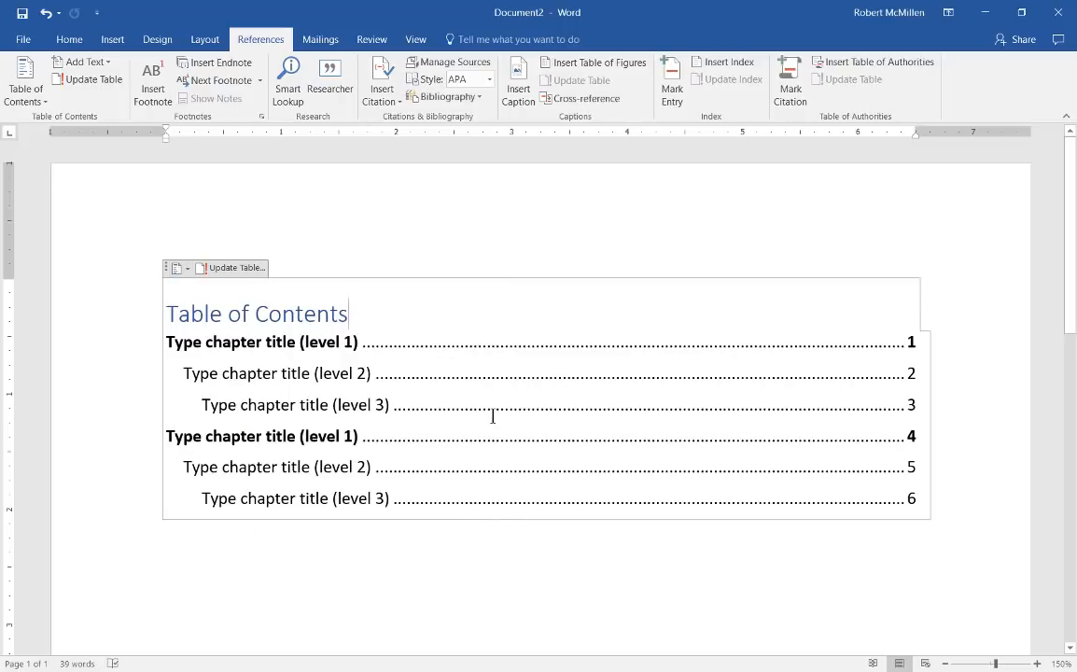
Replace the two level-one placeholders with 'Chapter 1' and 'Chapter 2'.
double_click(262, 341)
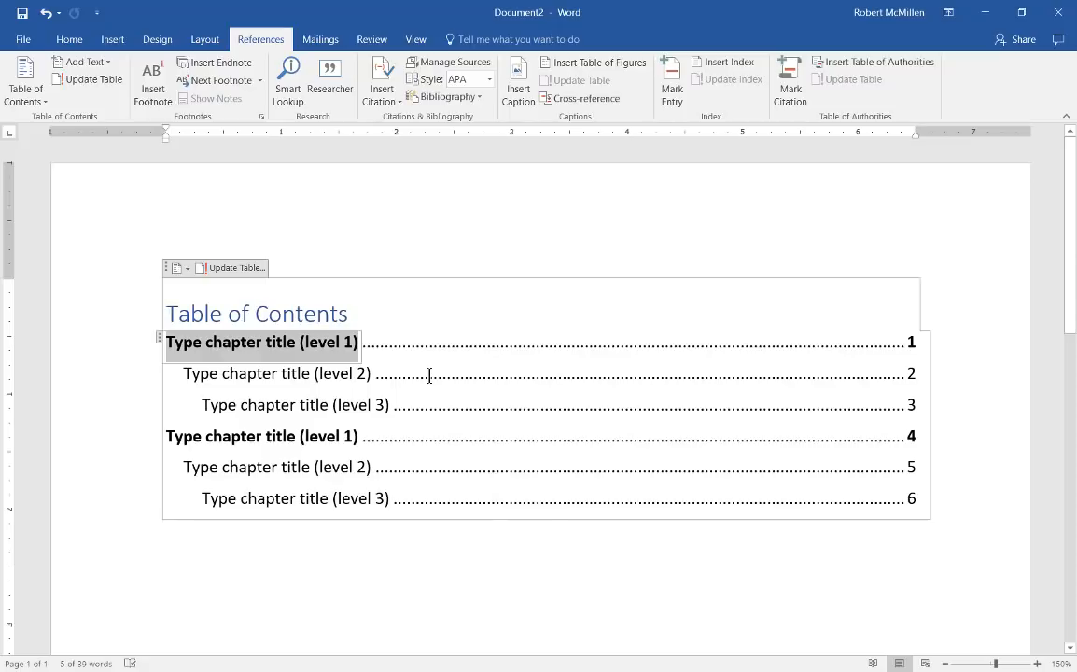
text(Chap)
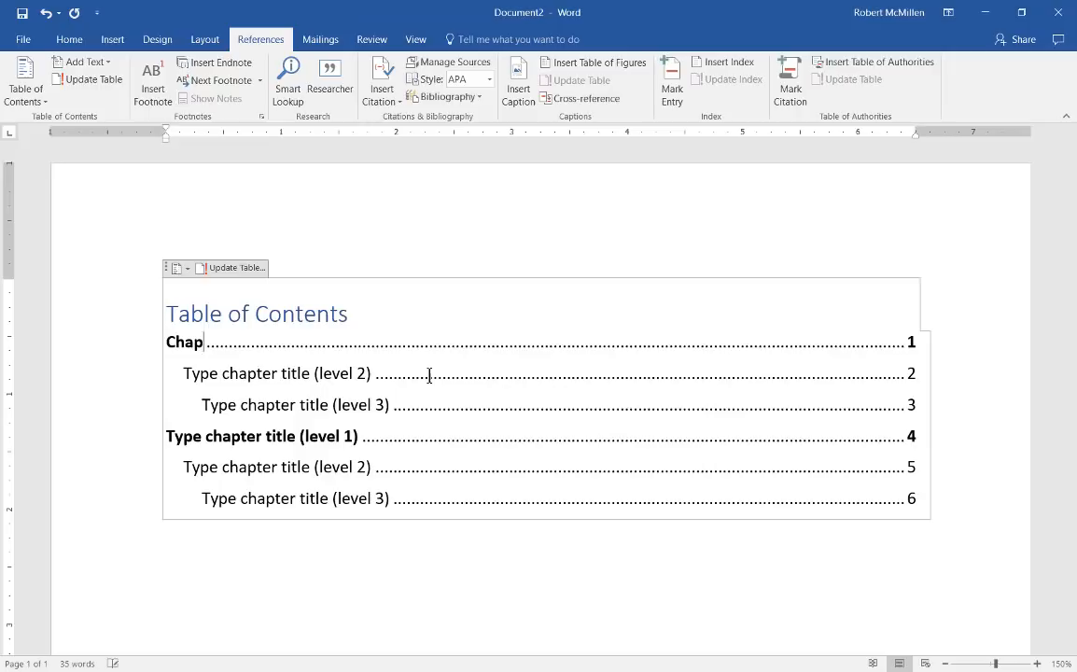
text(ter 1)
click(541, 436)
text(Chapt)
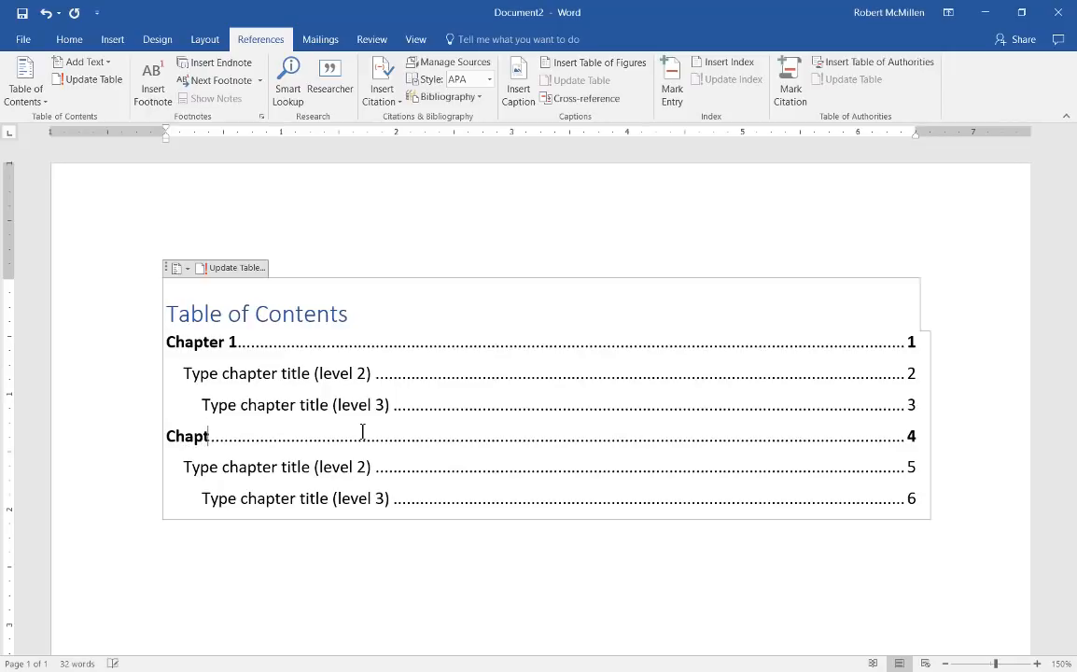
text(er 2)
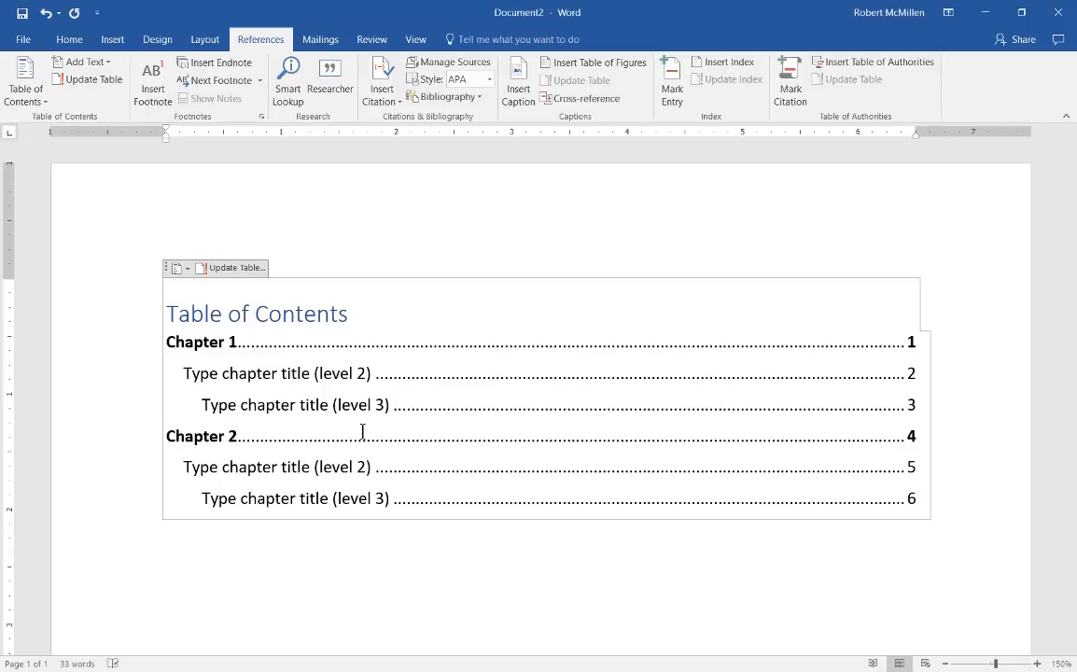
click(276, 373)
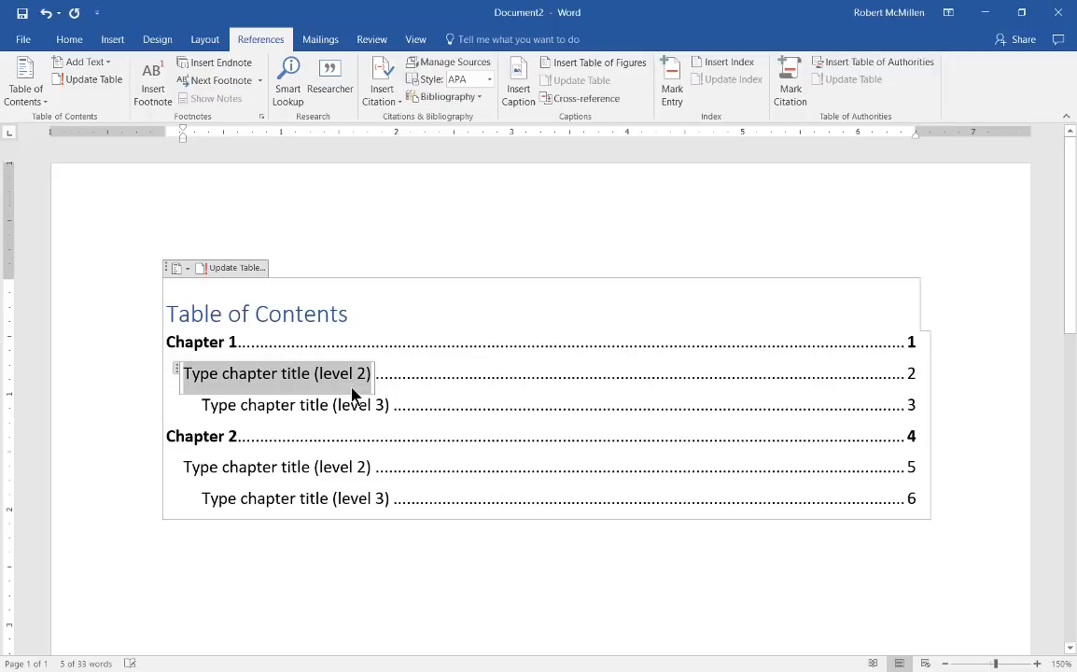
mouse_move(249, 388)
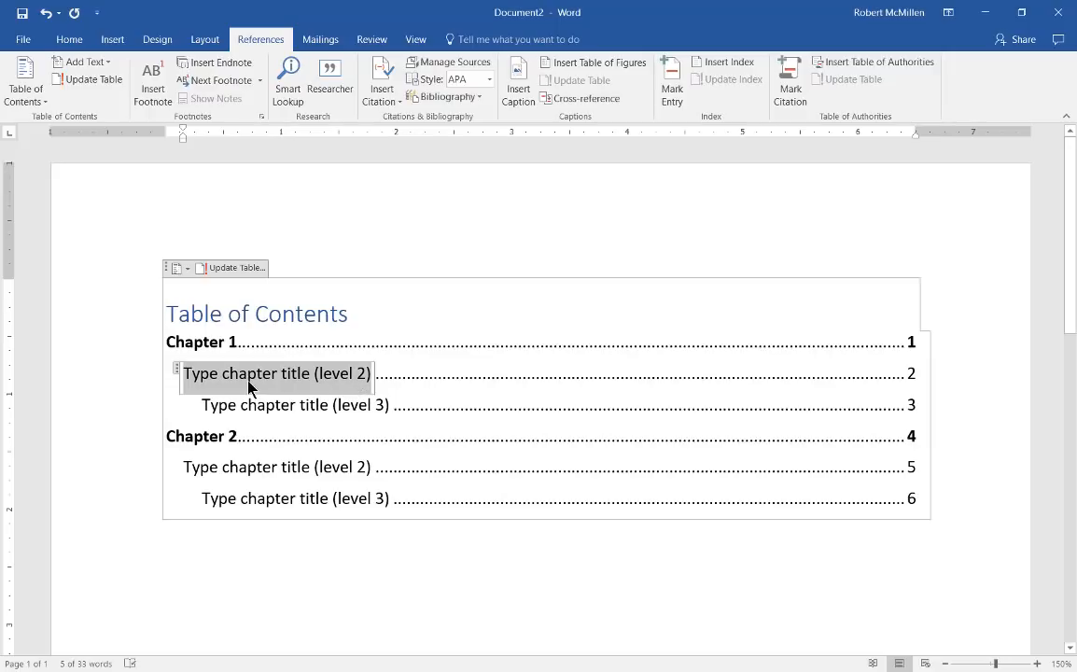
Type 'Sub 1' and 'Sub 2' into Chapter 1's level-two and level-three placeholders.
text(SUb)
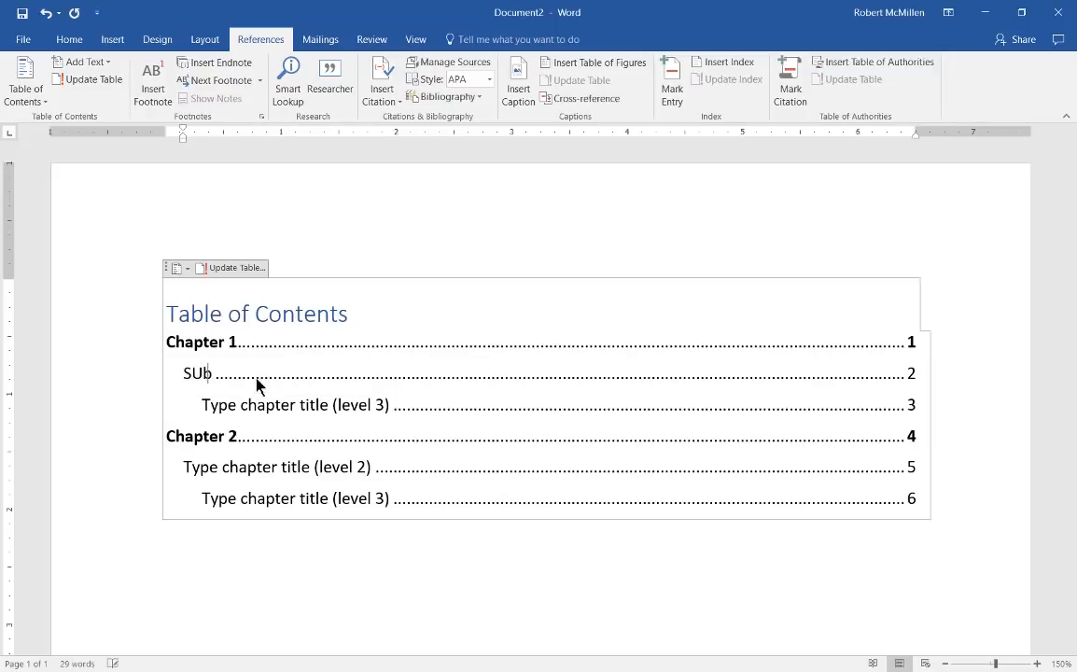
text(1)
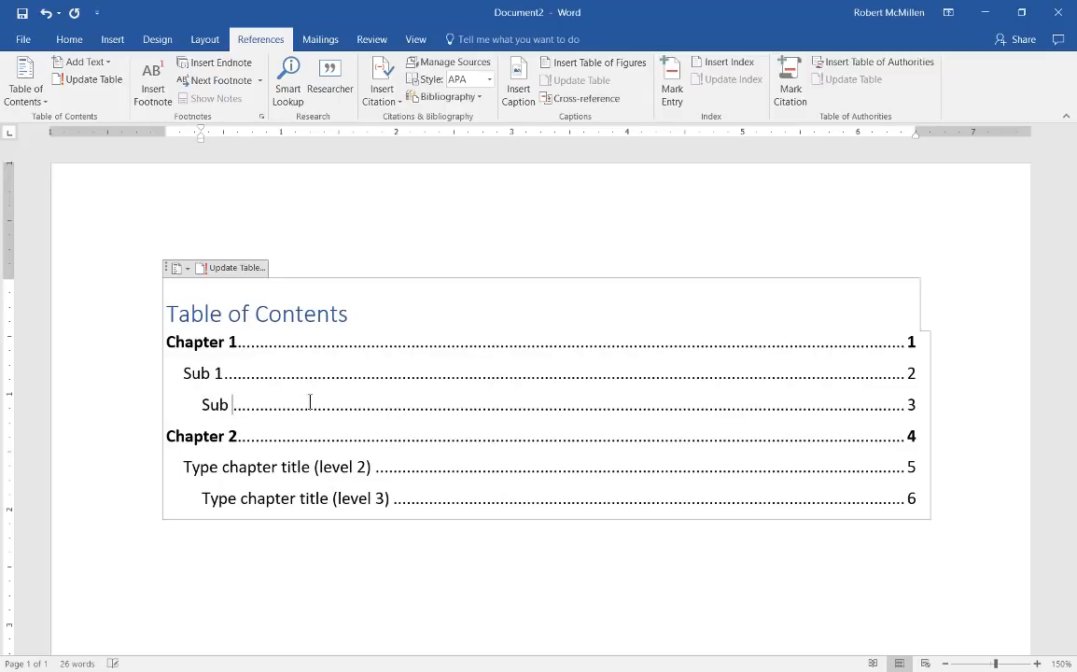
text(2)
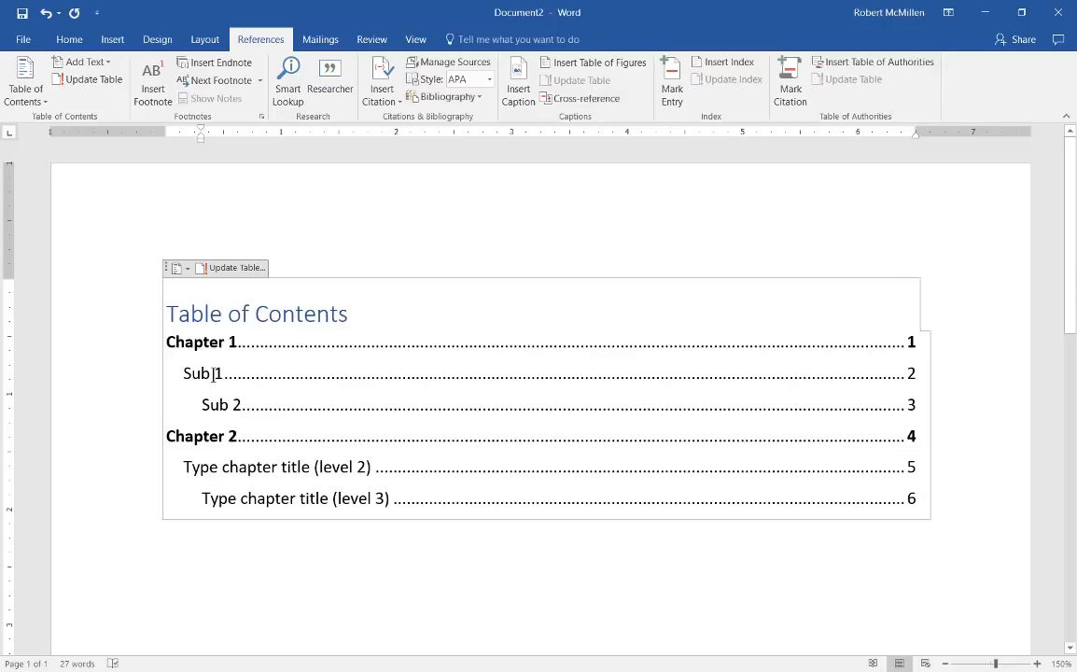
click(277, 467)
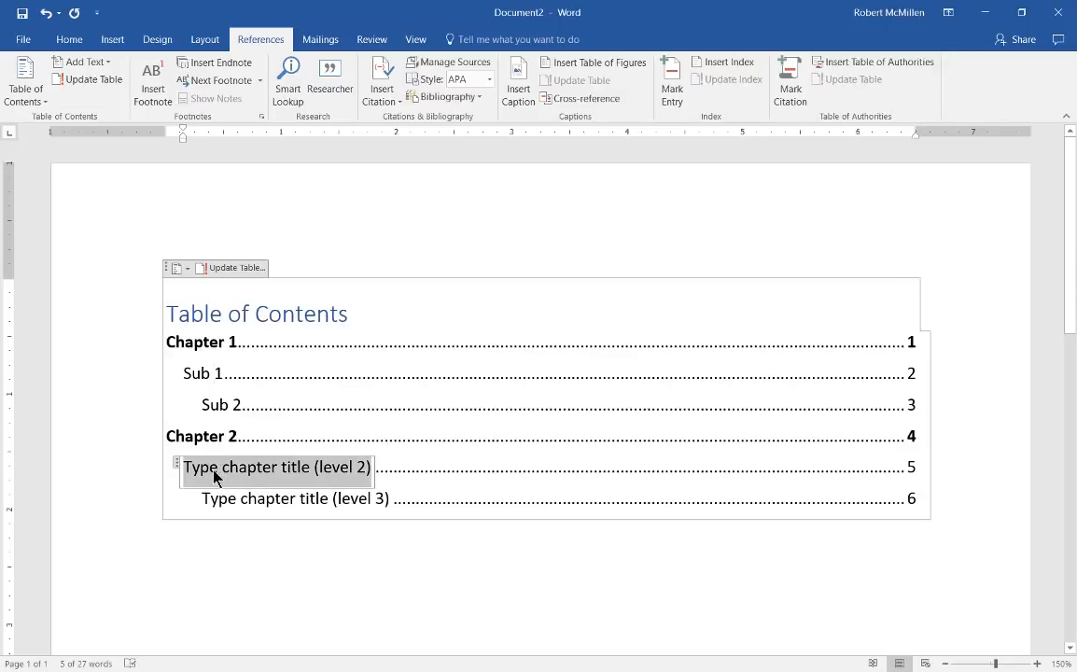
mouse_move(178, 467)
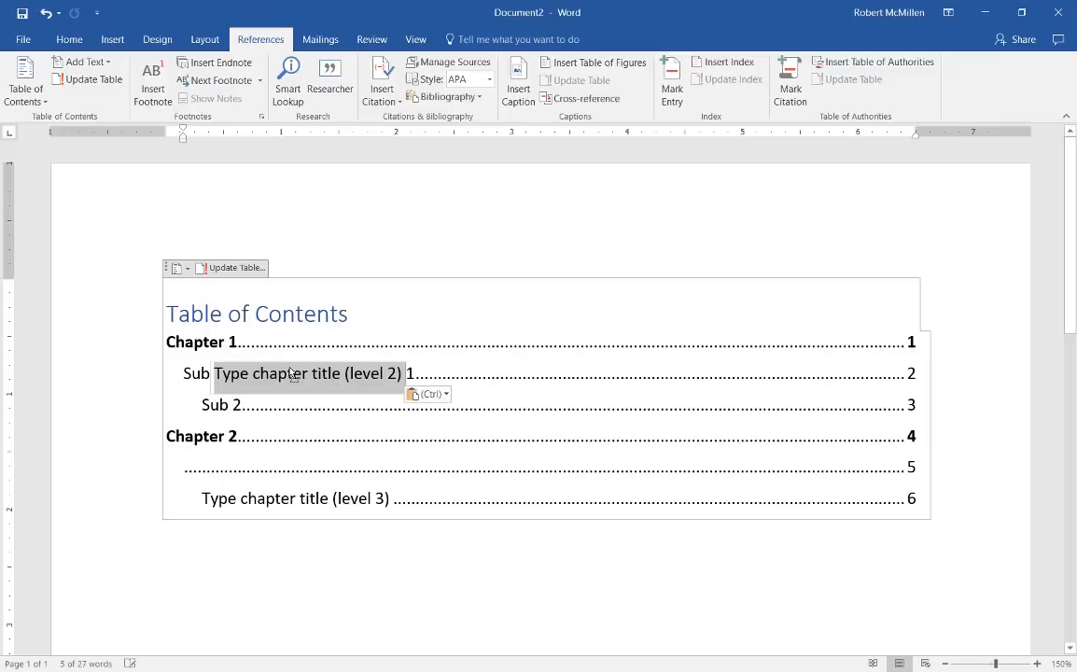
mouse_move(68, 40)
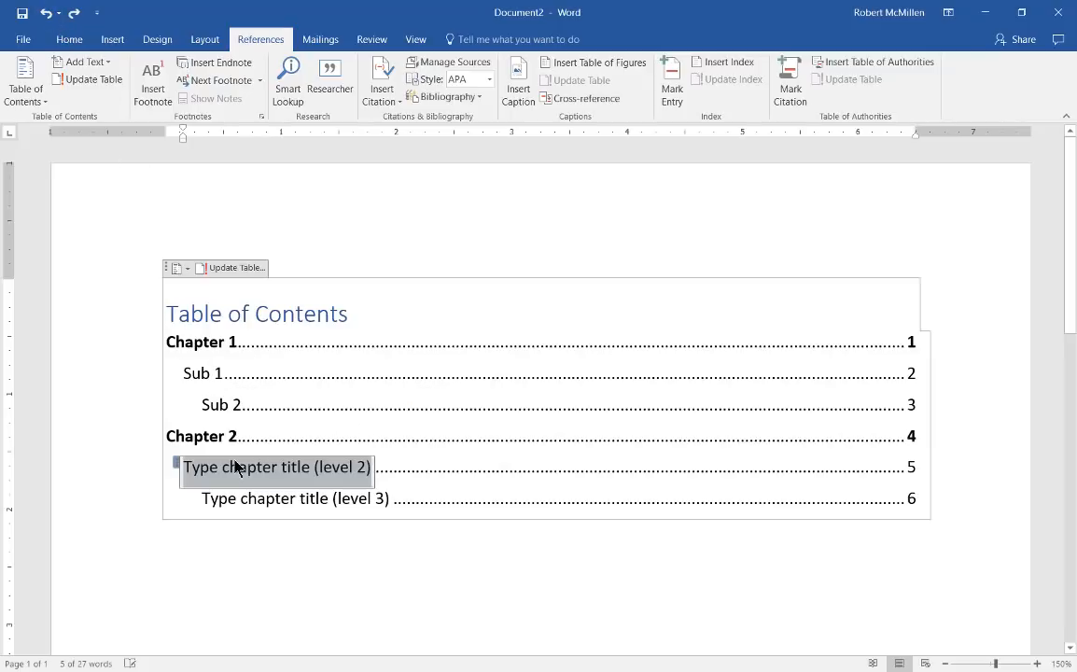
click(295, 499)
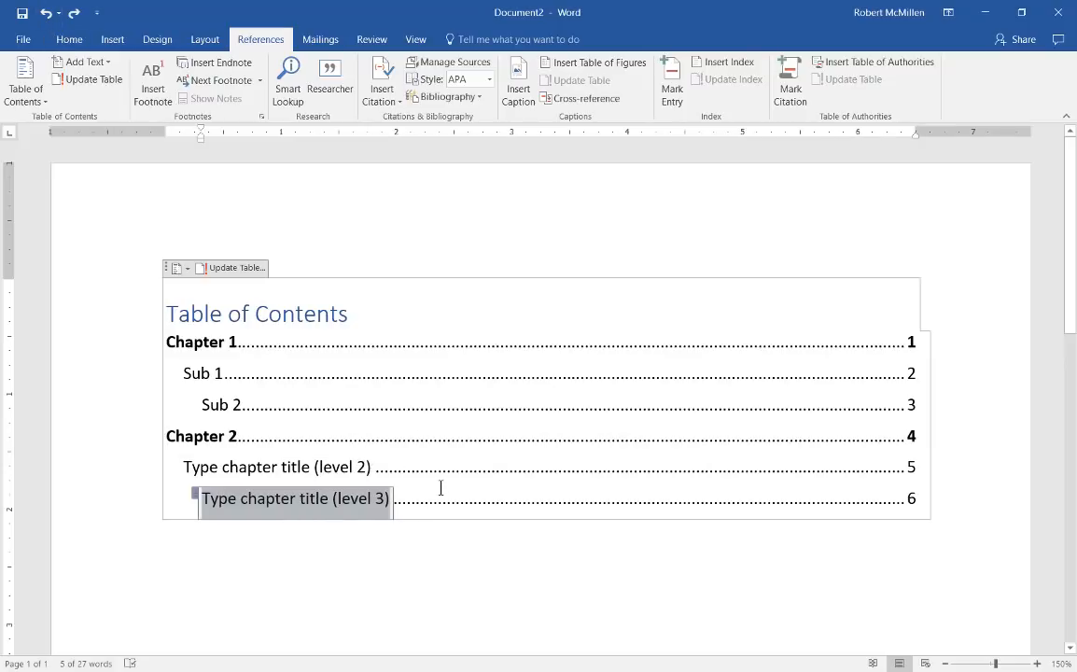
mouse_move(257, 511)
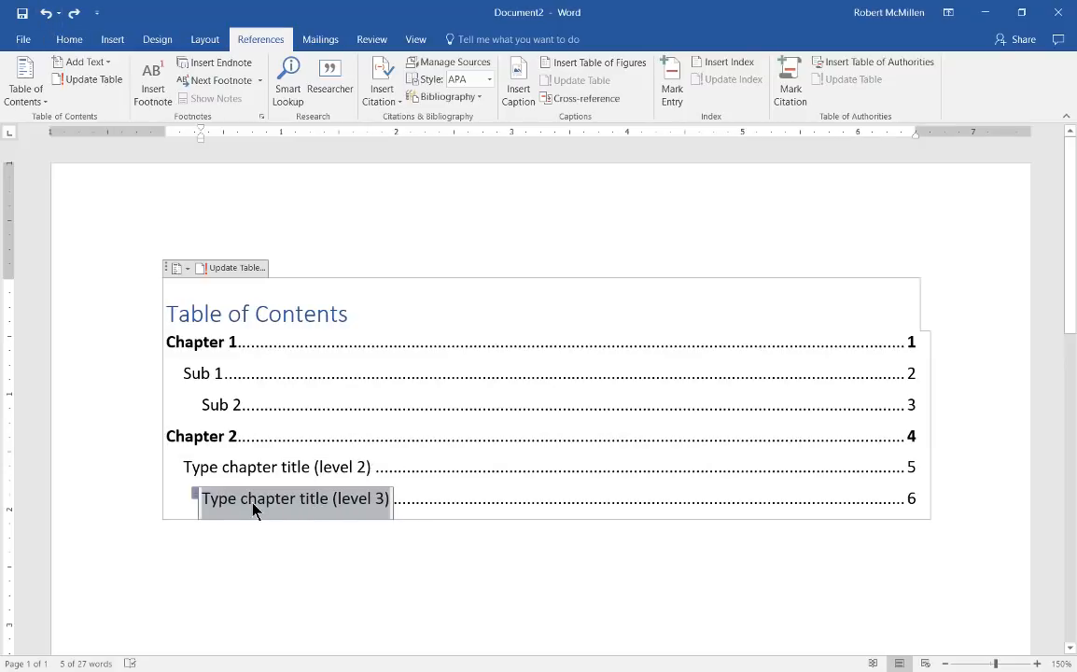
mouse_move(275, 507)
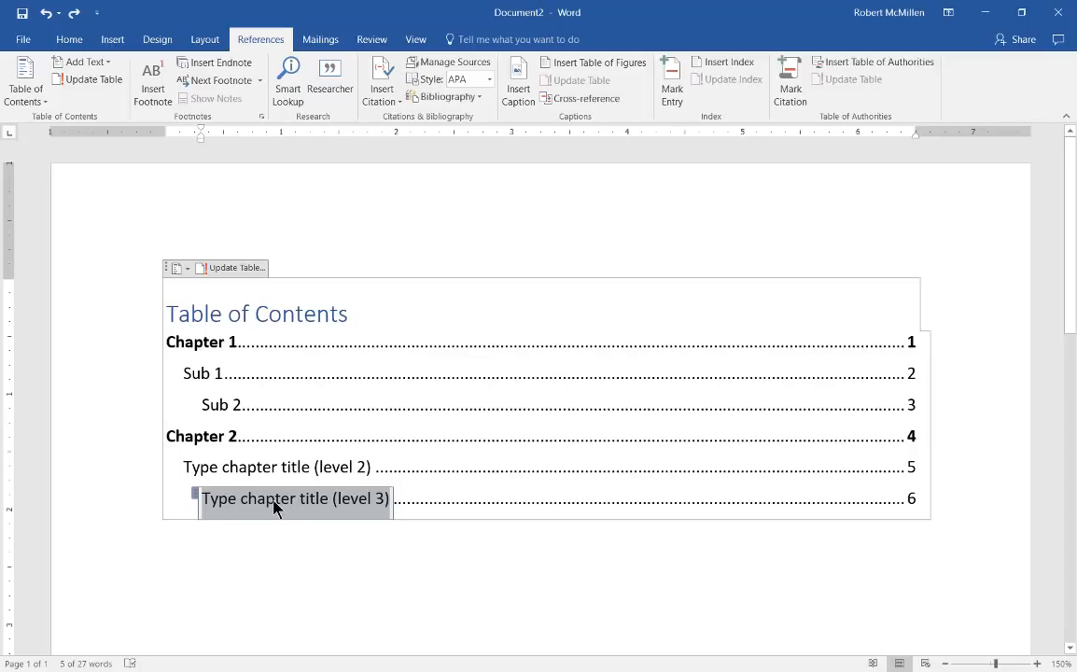
mouse_move(69, 40)
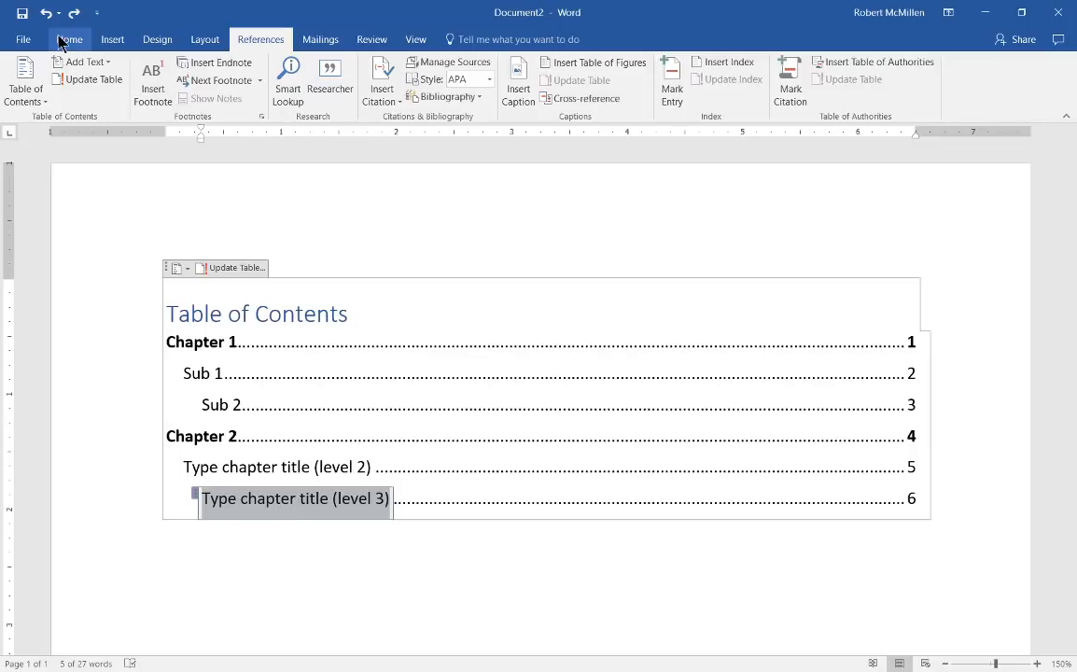
Give the level-three entry Arial Narrow at size 20 from the Home tab.
click(69, 39)
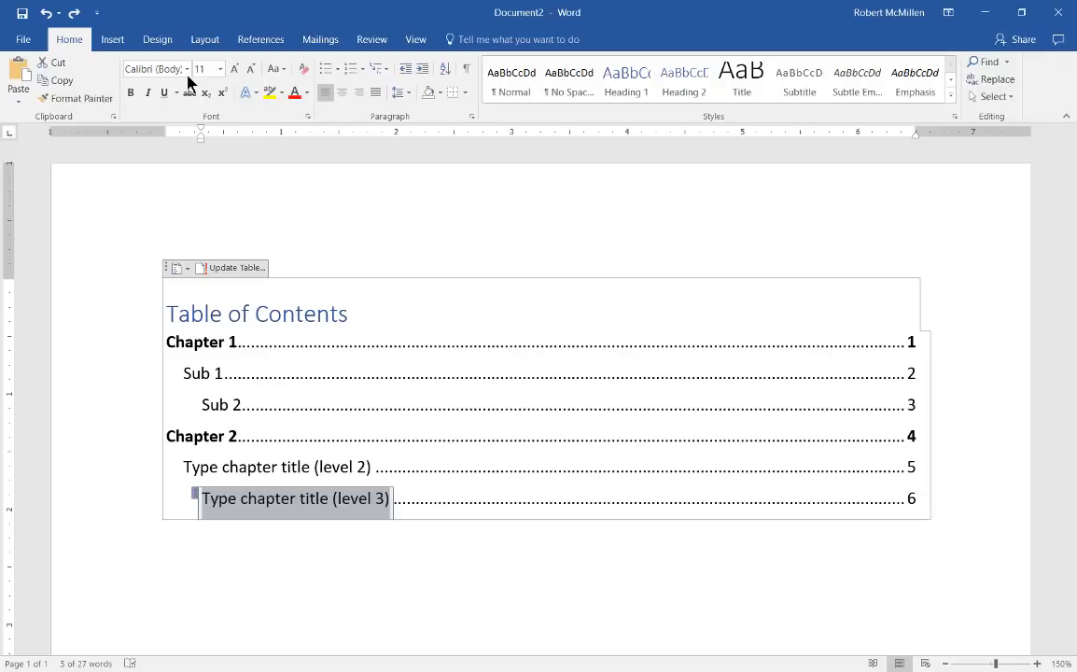
click(186, 69)
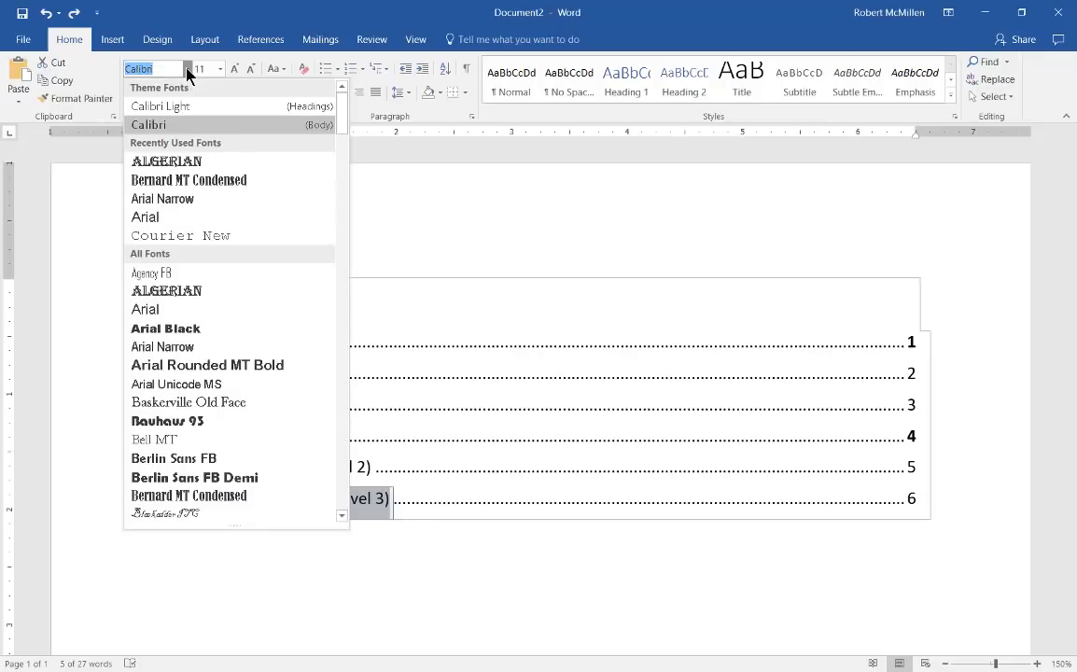
mouse_move(188, 180)
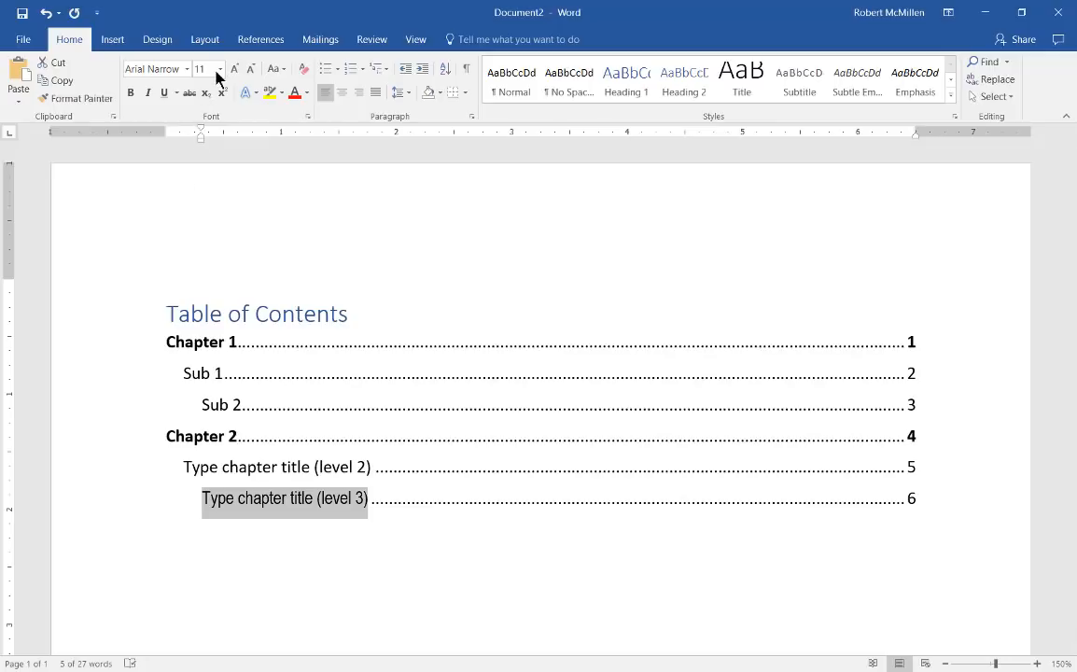
click(221, 68)
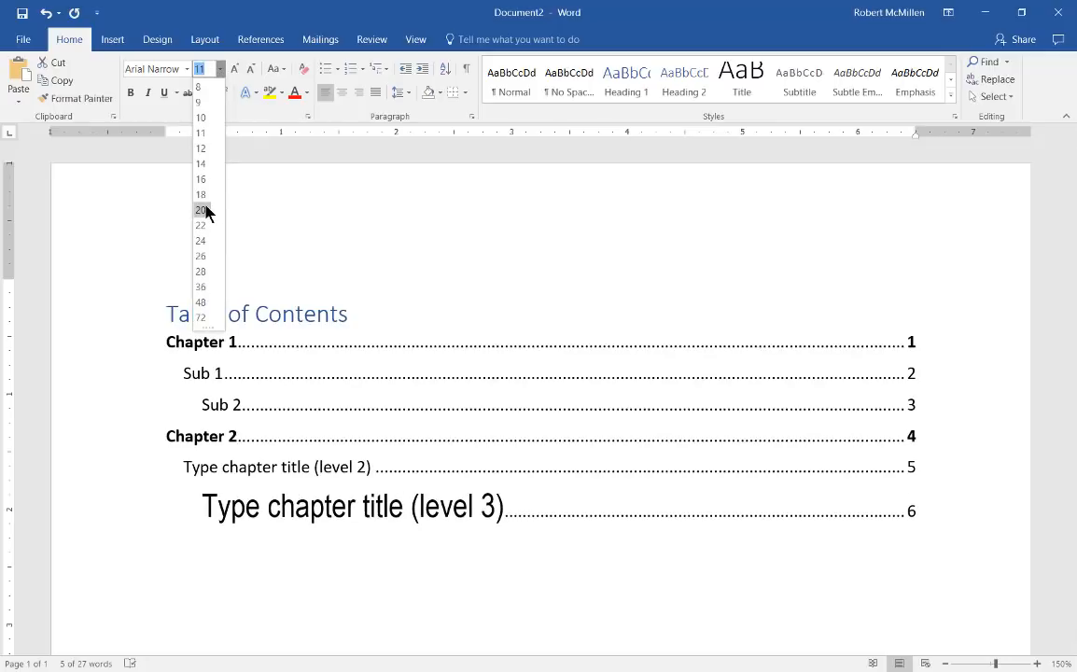
click(202, 209)
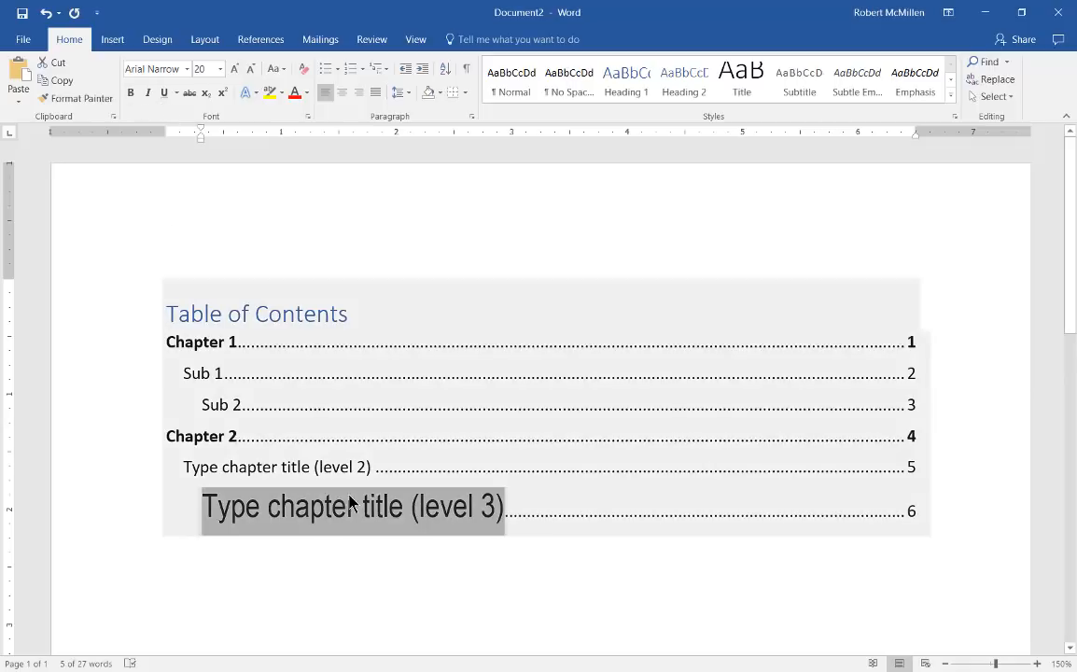
click(262, 341)
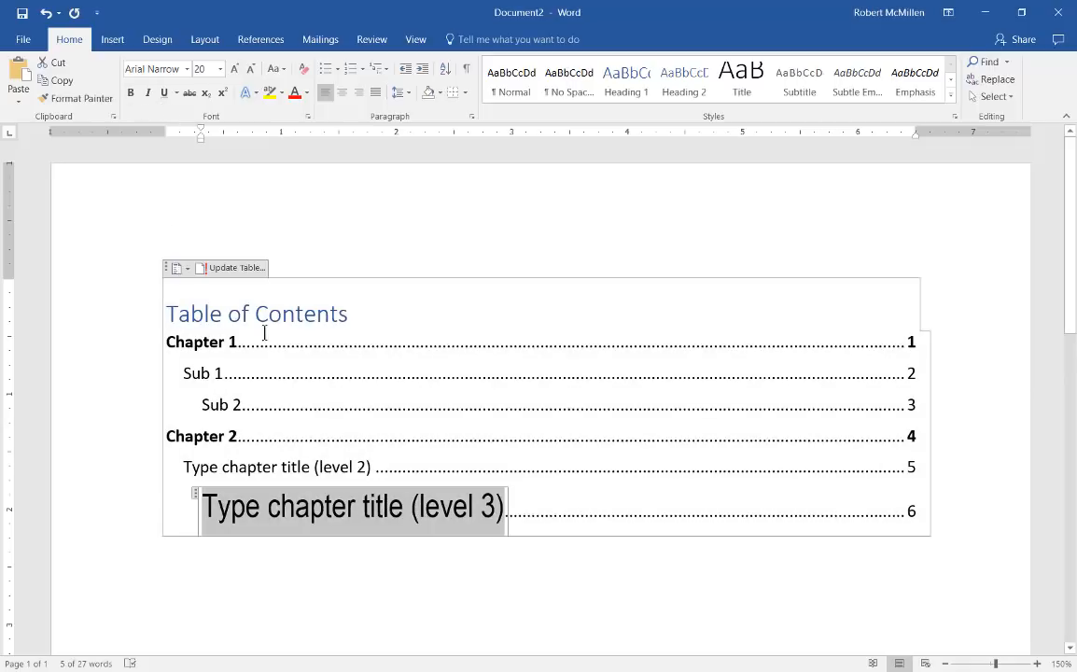
click(45, 13)
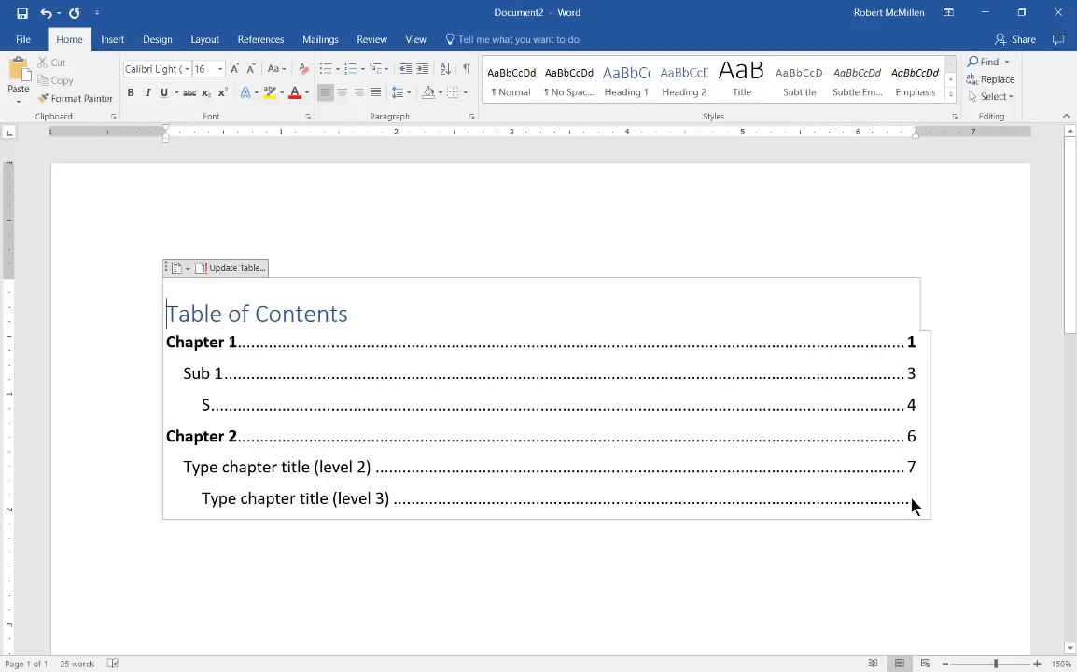
Change the level-three entry's page number to 6.
click(913, 498)
text( 6)
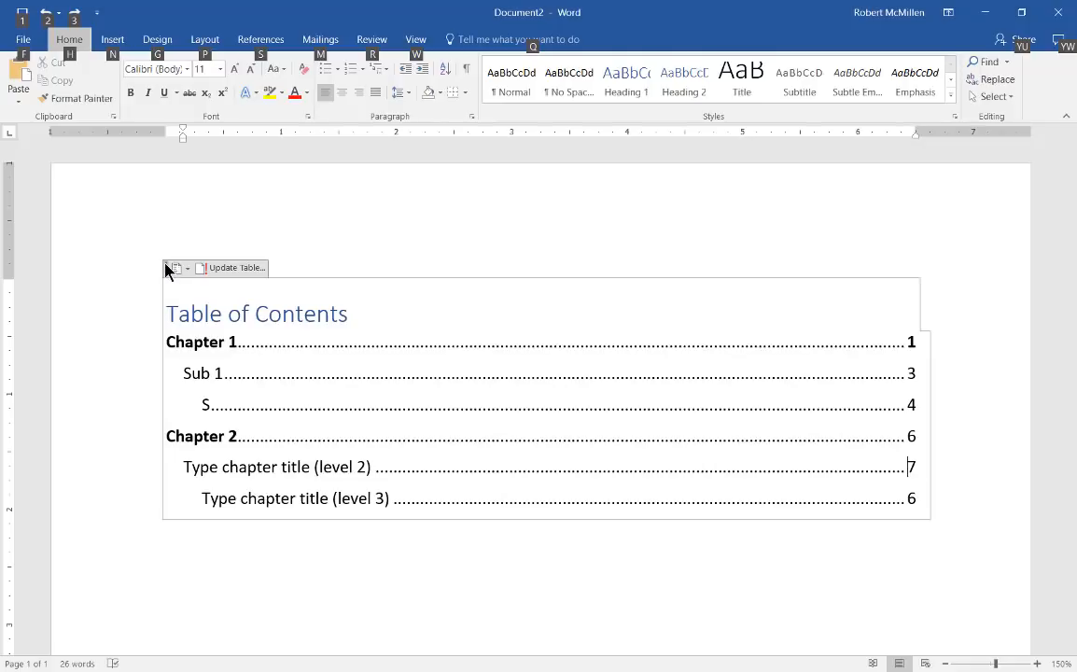
mouse_move(205, 584)
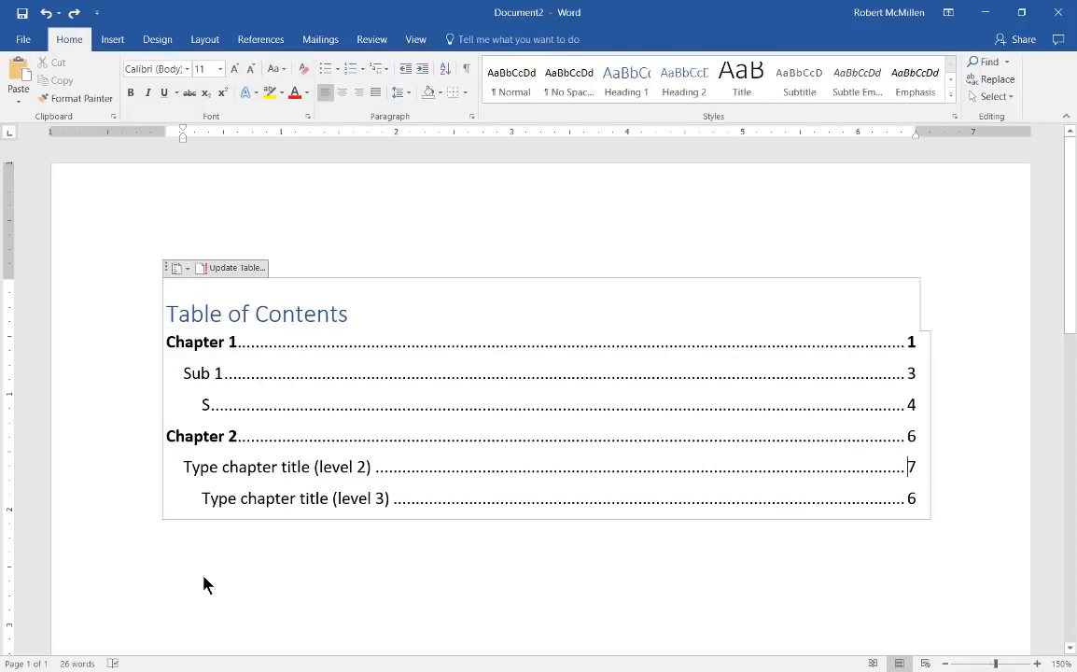
mouse_move(227, 669)
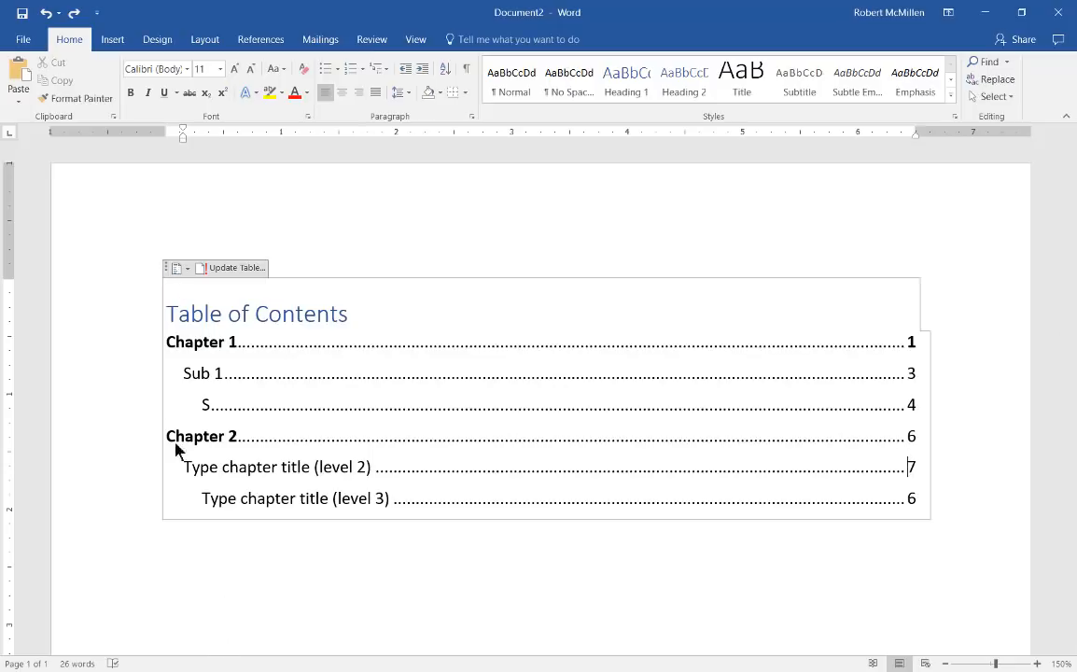
mouse_move(224, 595)
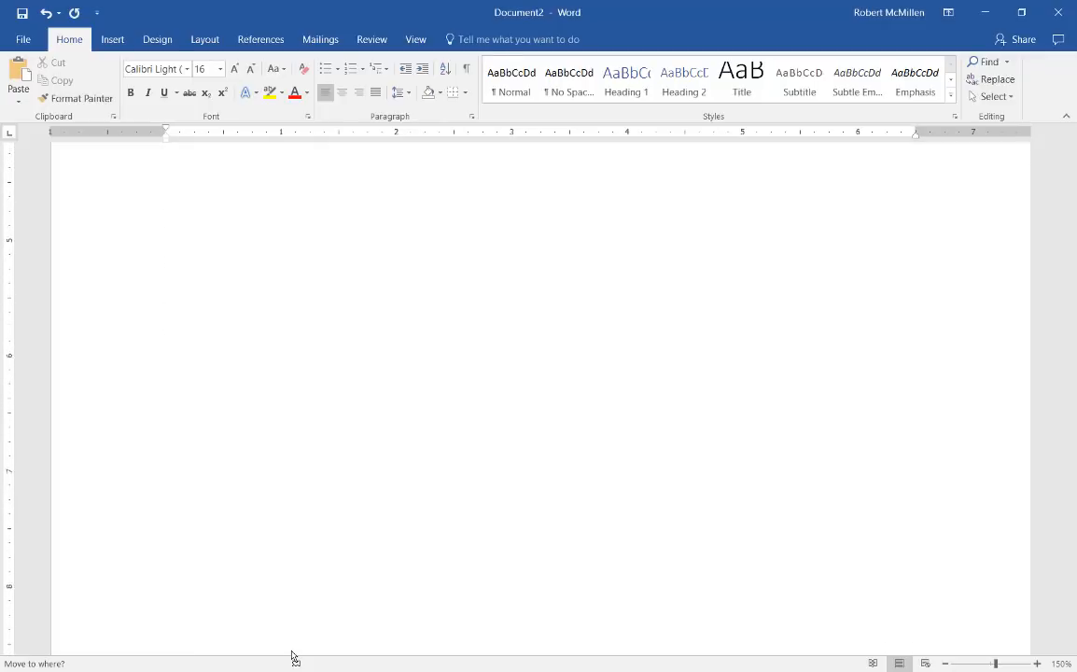
Scroll down and back up to check the table of contents on page two.
scroll(down, 3)
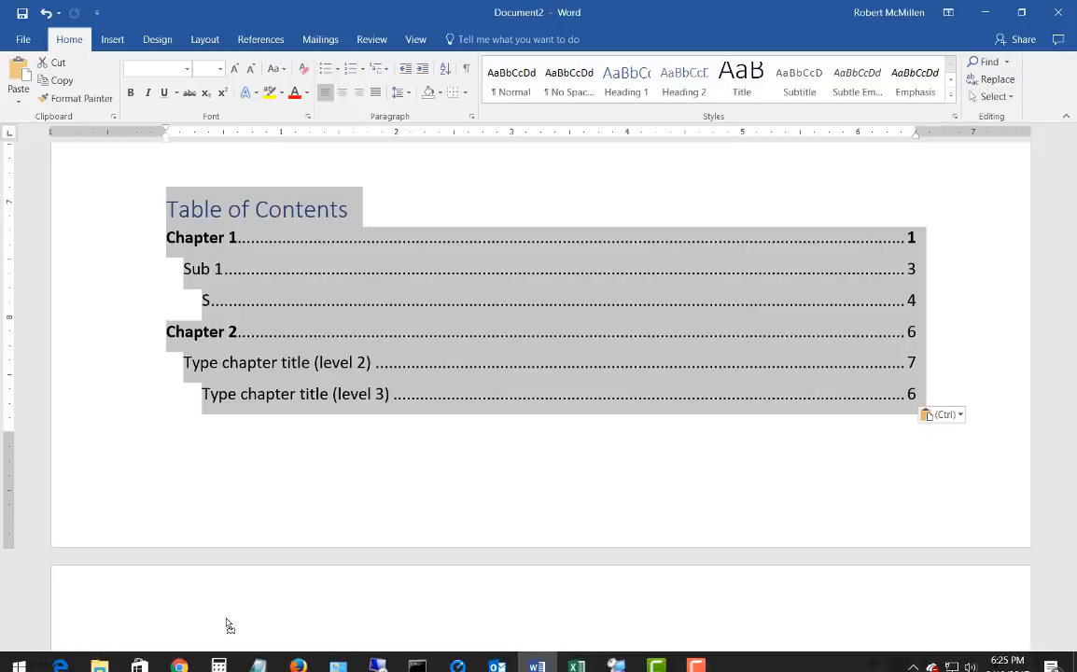
scroll(up, 3)
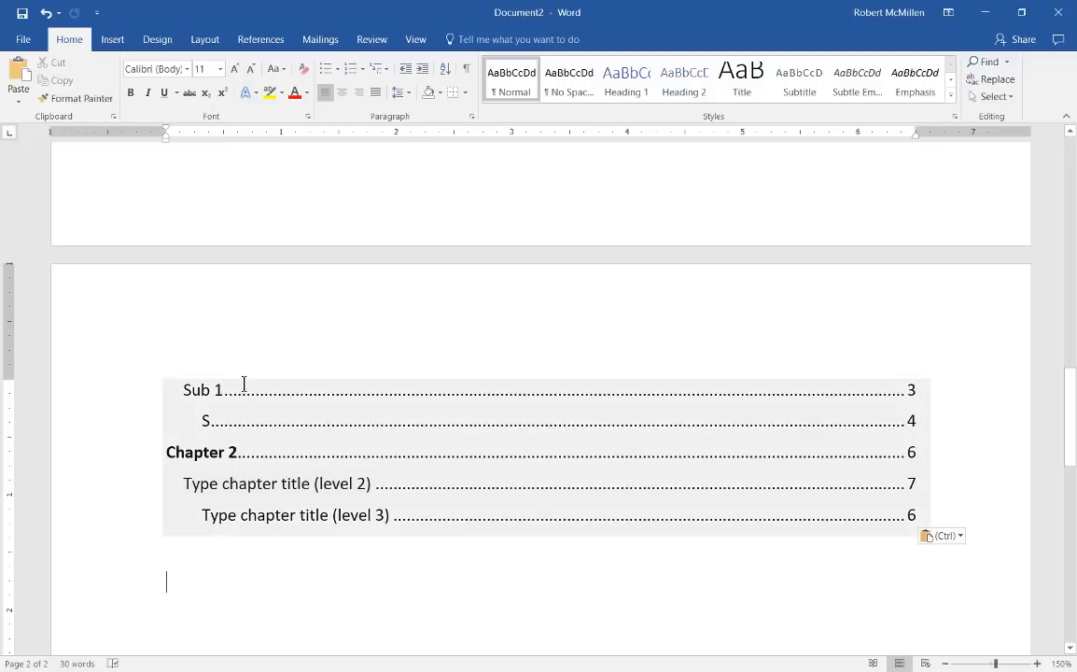
click(224, 367)
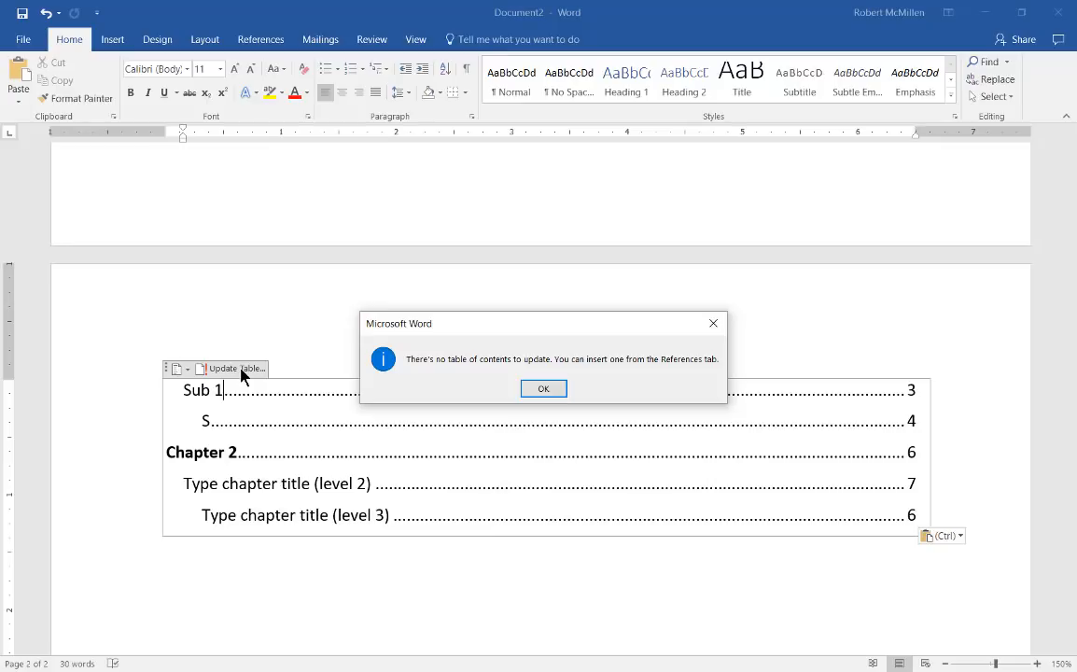
mouse_move(528, 418)
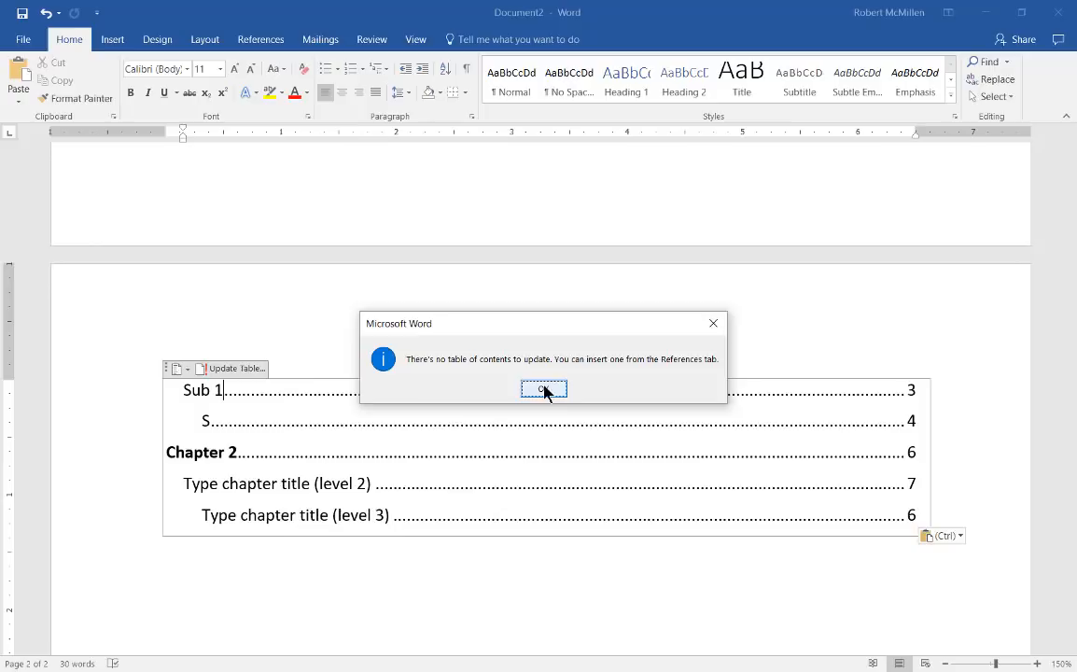
click(545, 388)
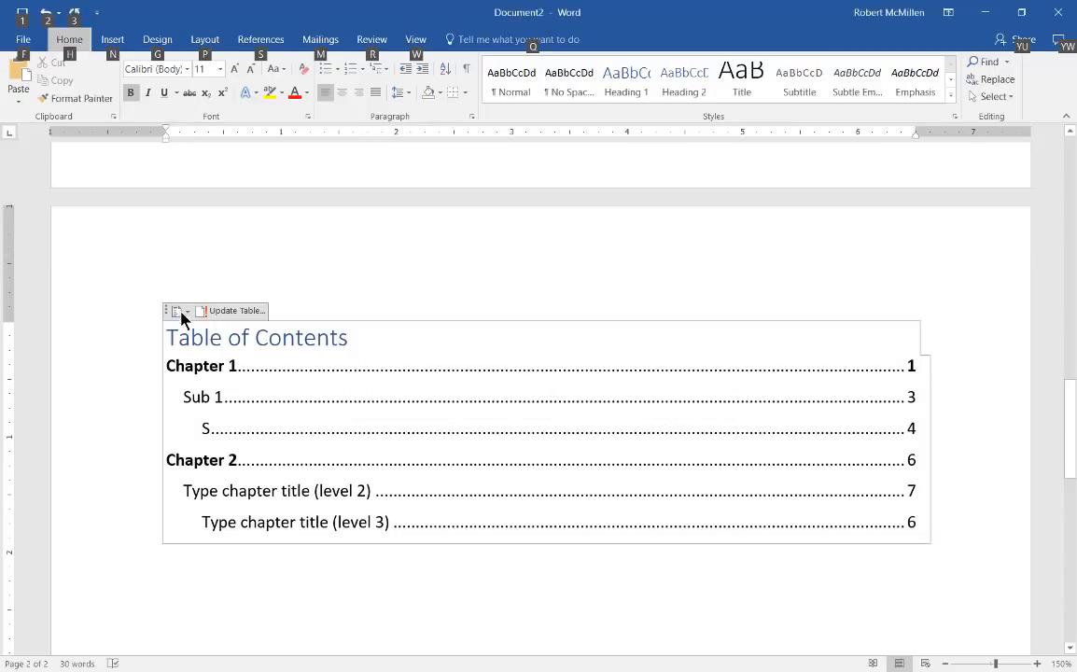
click(177, 311)
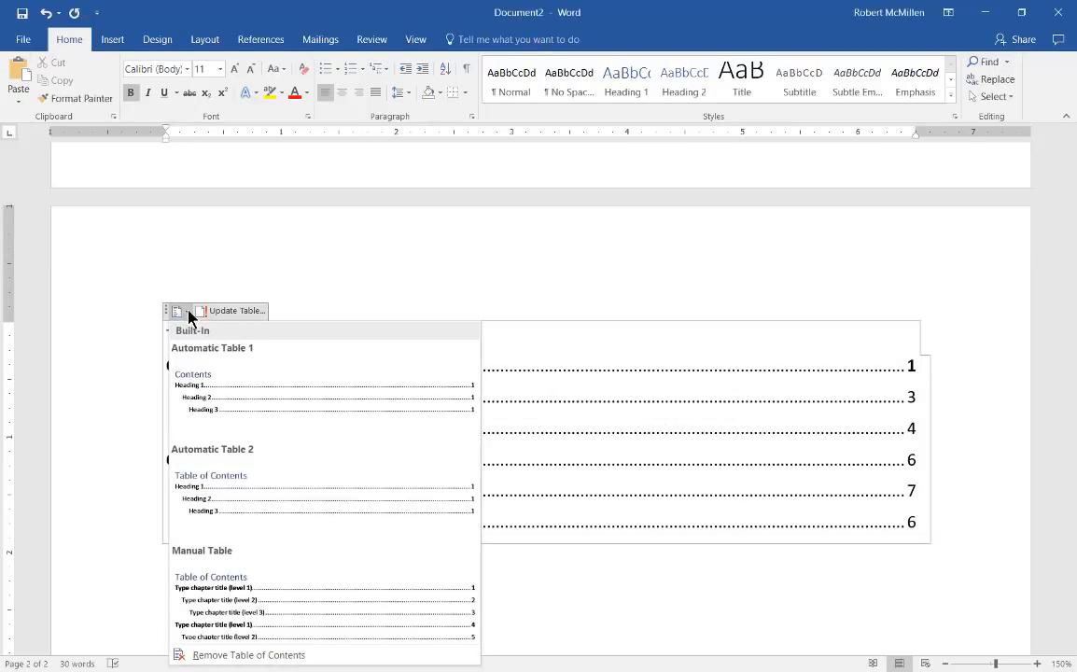
mouse_move(249, 654)
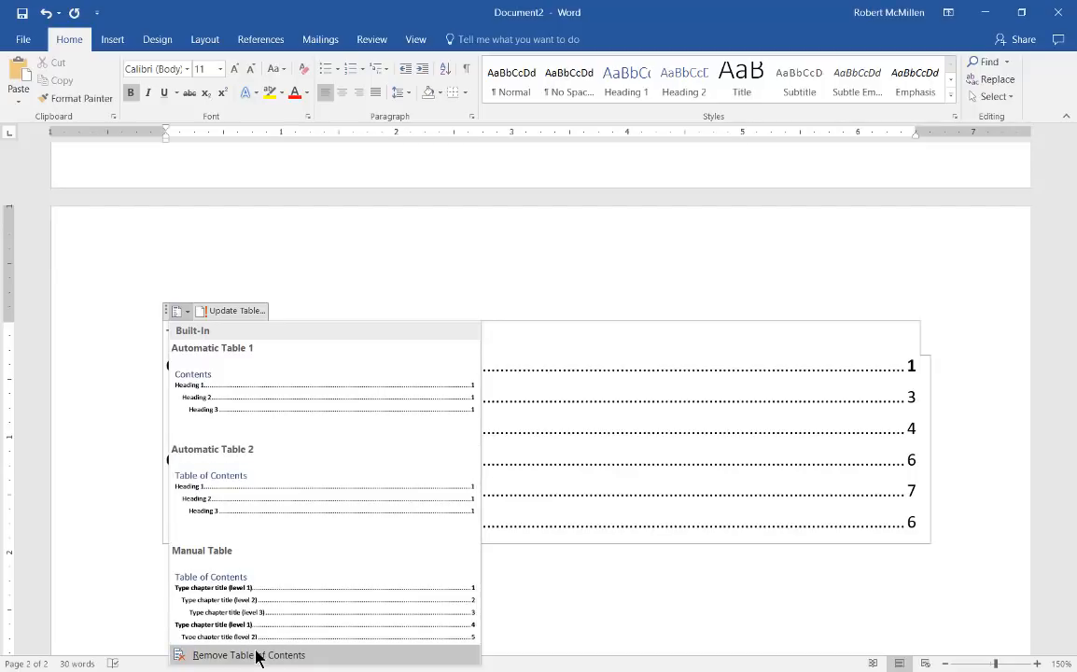
click(249, 655)
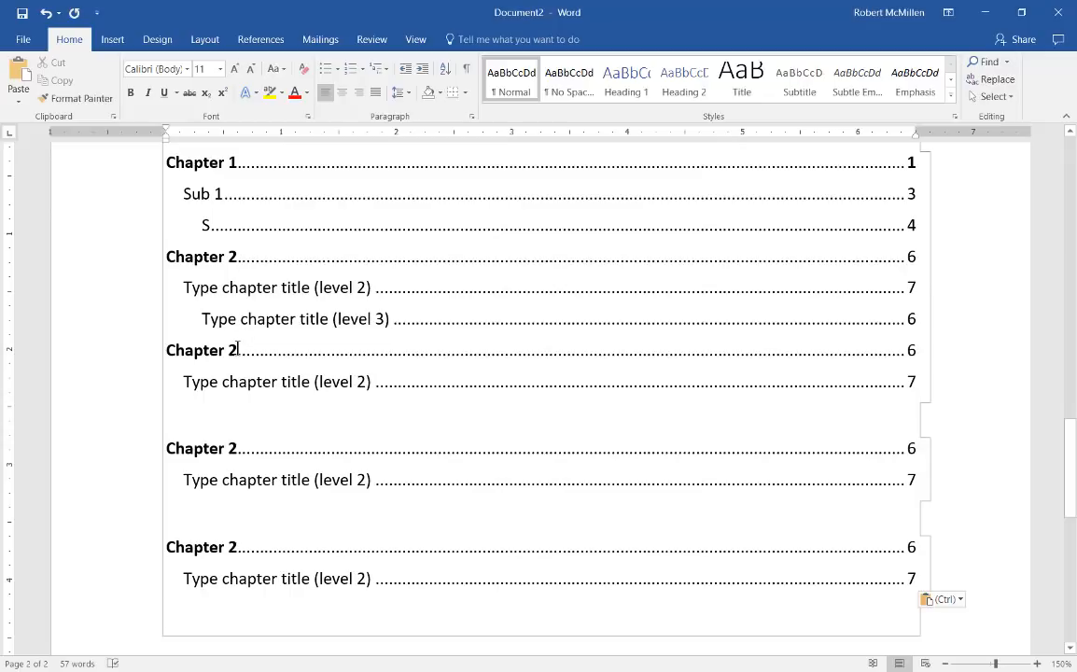
Renumber the pasted Chapter 2 copies to Chapter 3, 4 and 5.
text(3)
text(4)
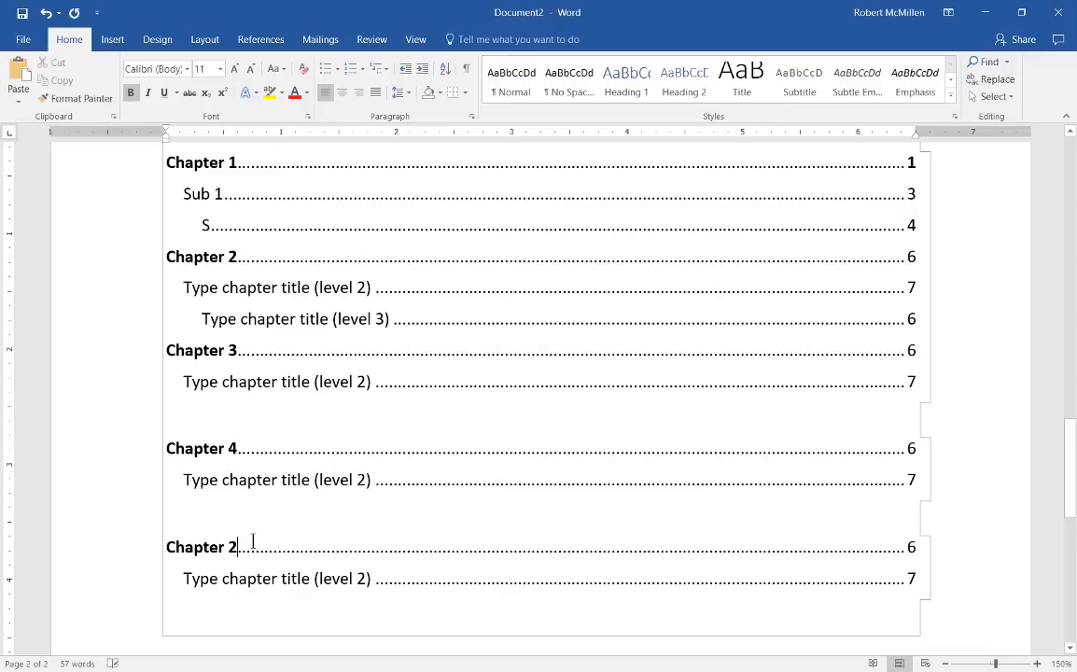
text(5)
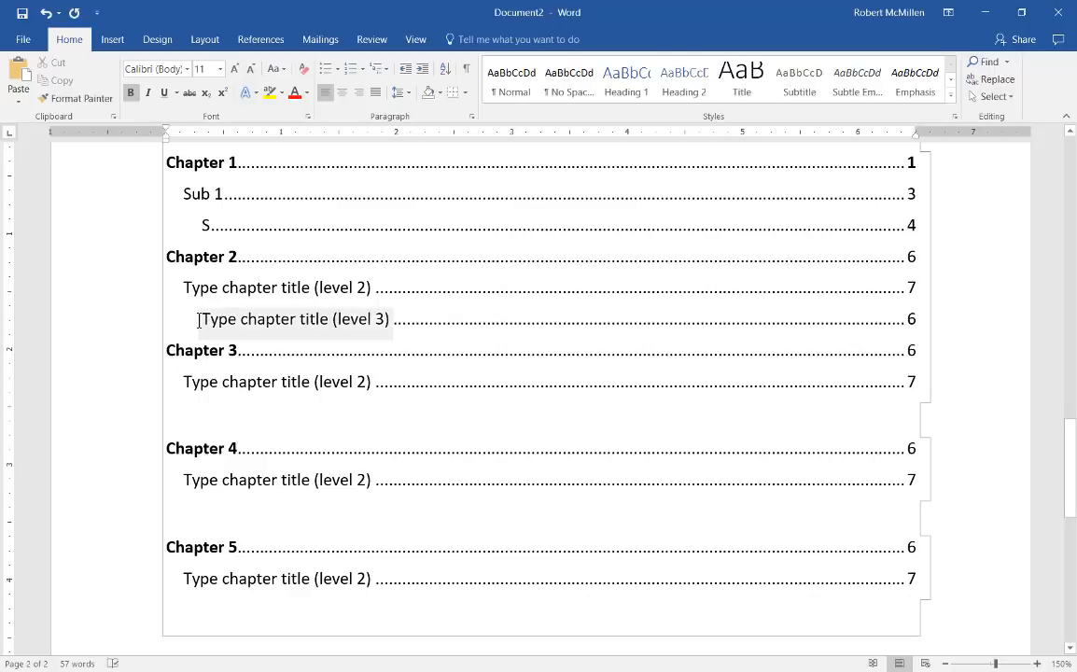
Delete the level-three placeholder under Chapter 2, then go to the line before Chapter 4.
double_click(295, 319)
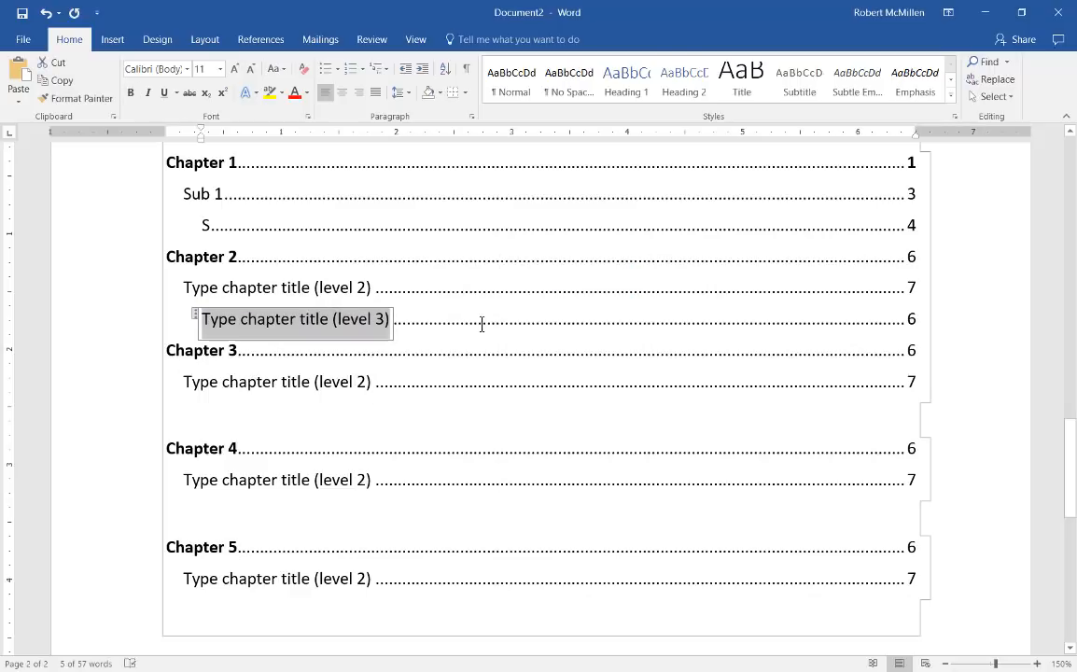
mouse_move(549, 320)
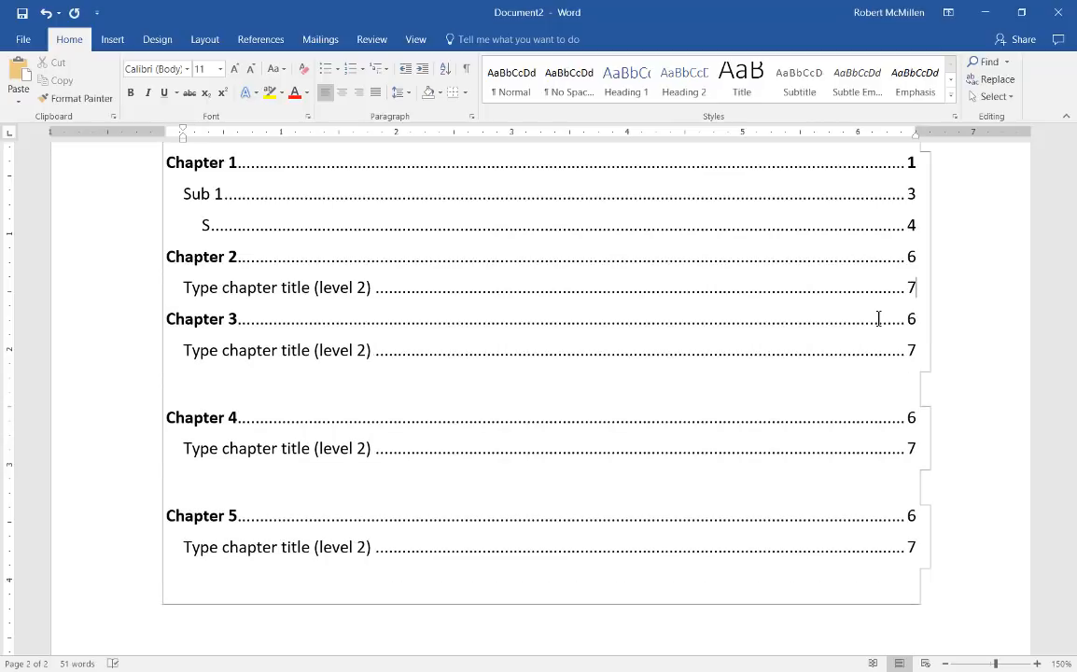
mouse_move(728, 401)
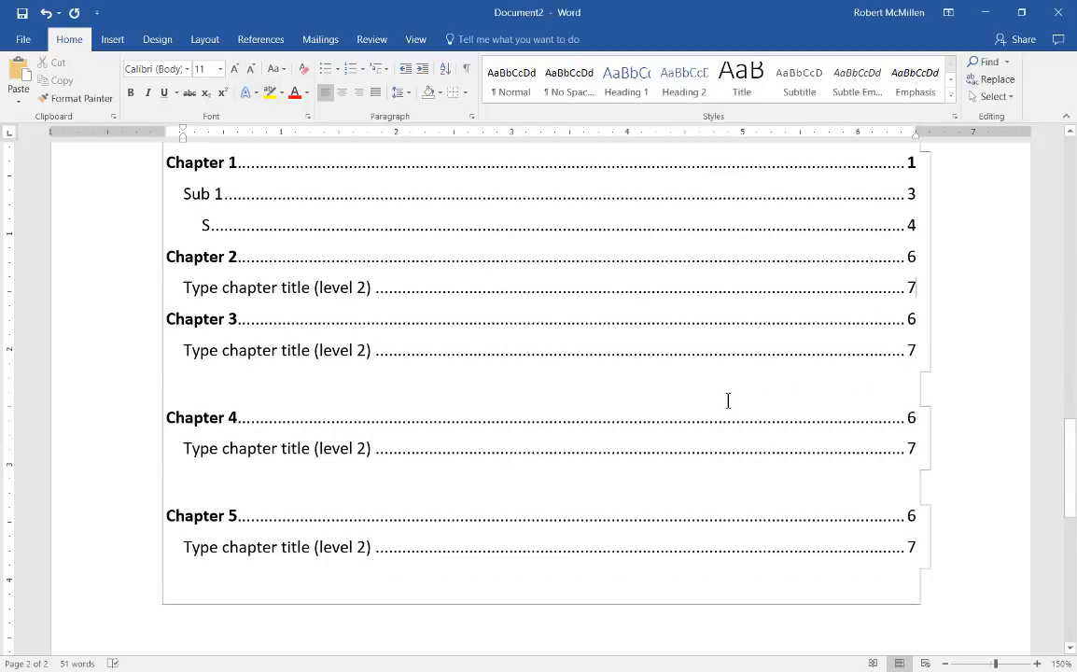
click(168, 381)
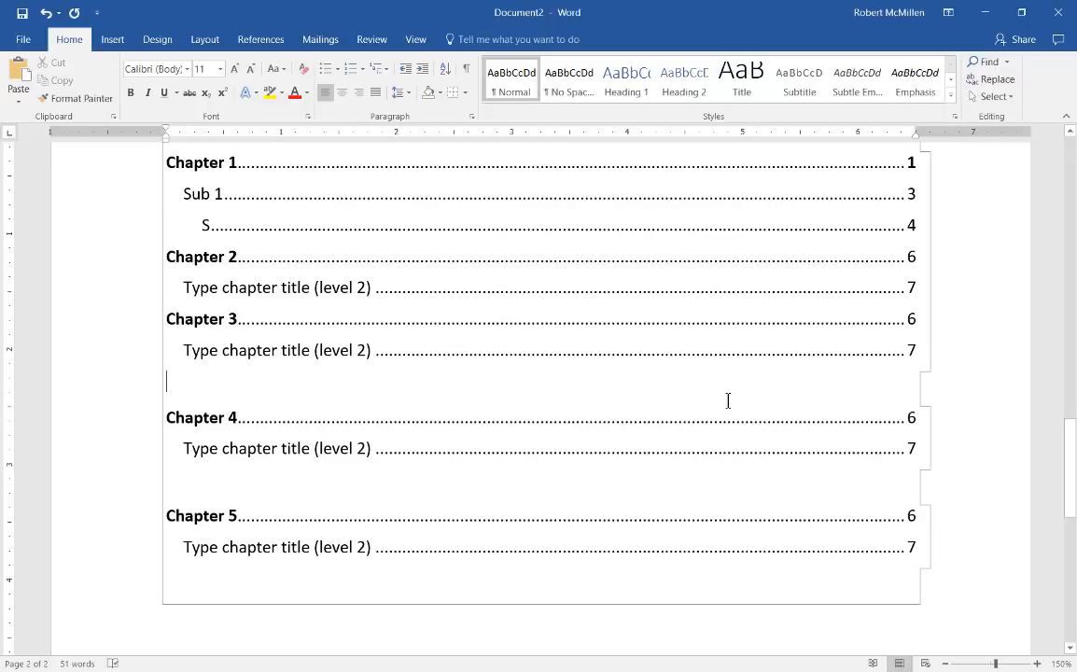
mouse_move(722, 418)
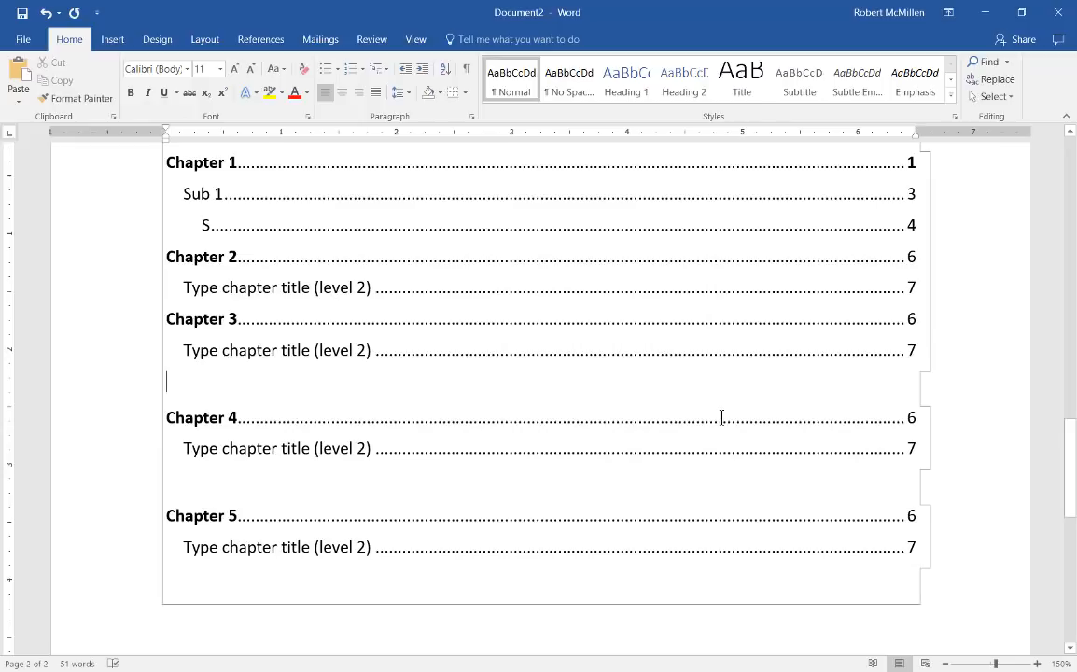